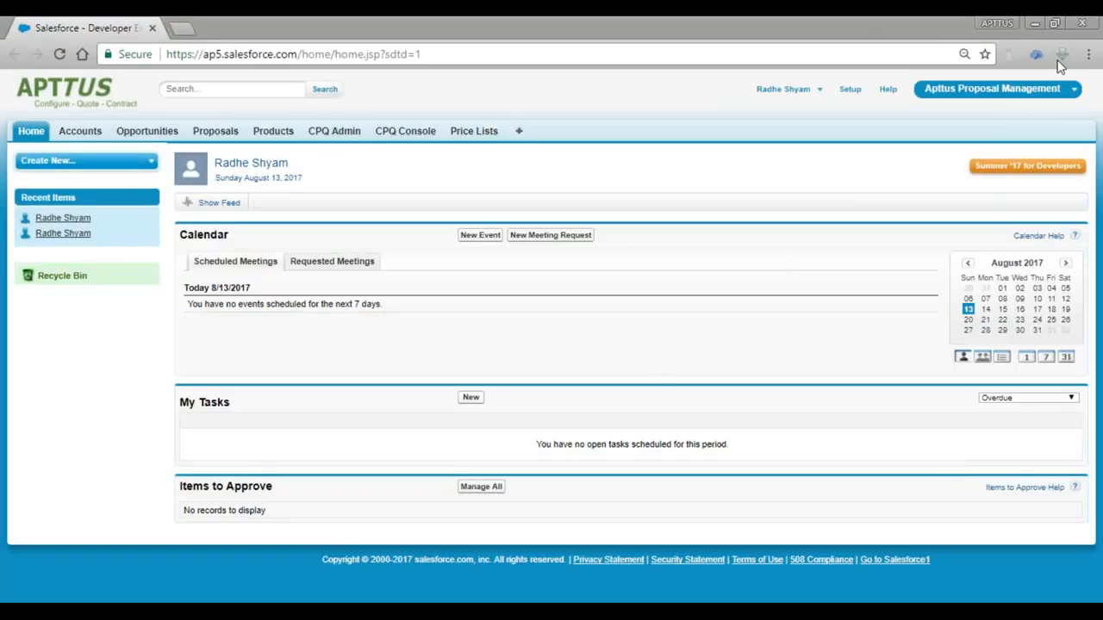
pyautogui.moveTo(1081, 54)
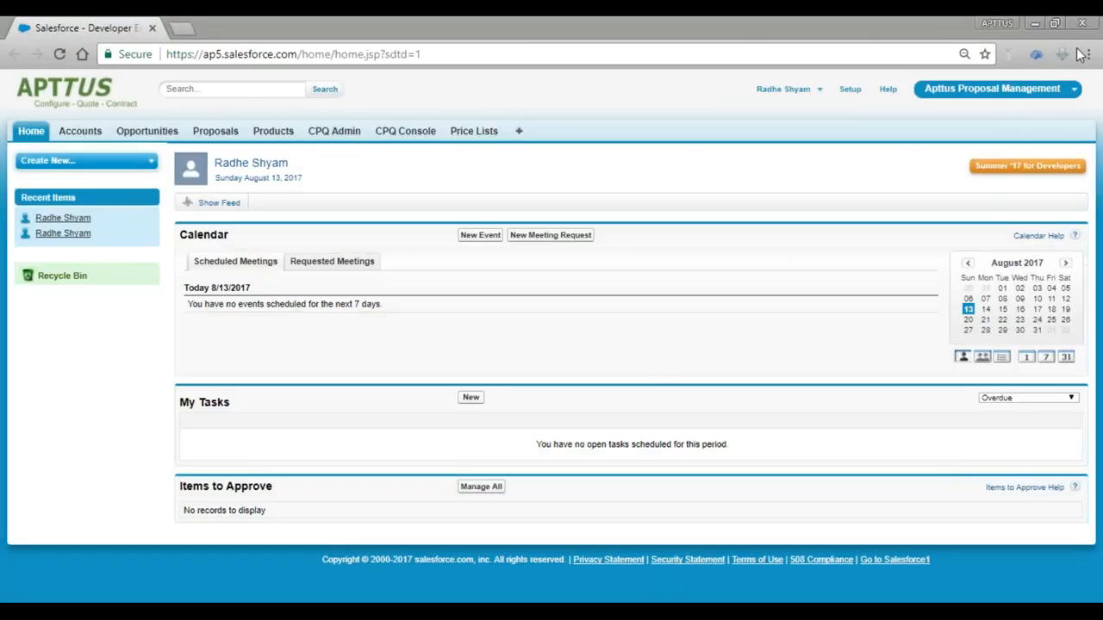
pyautogui.moveTo(446, 174)
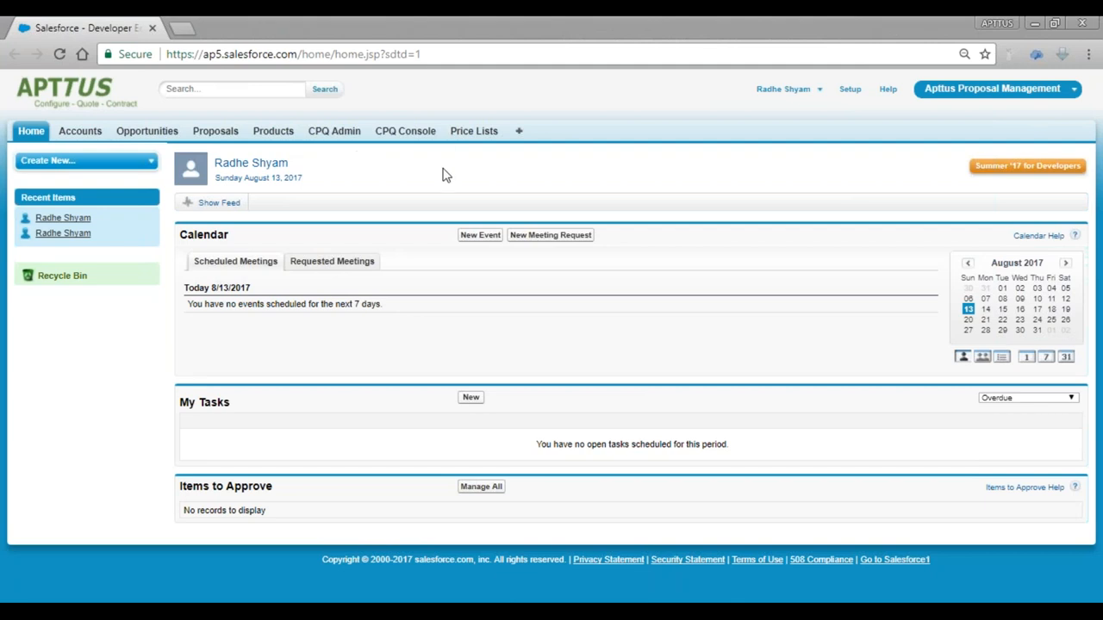
pyautogui.moveTo(383, 176)
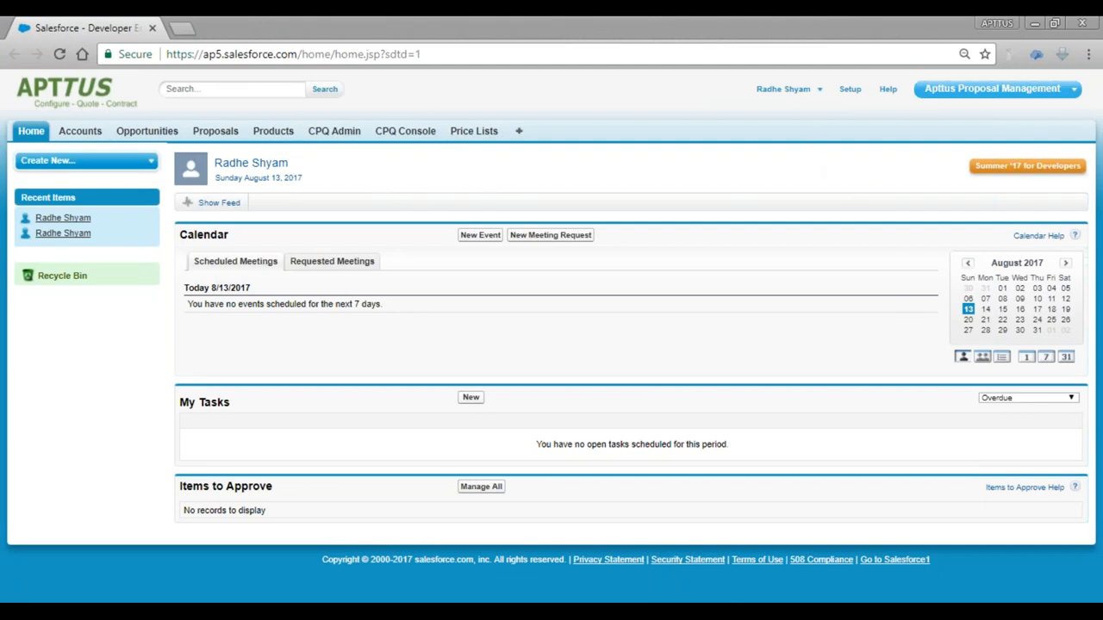
# Step: Open the CPQ Console in a second browser tab from the Salesforce home page
pyautogui.click(993, 88)
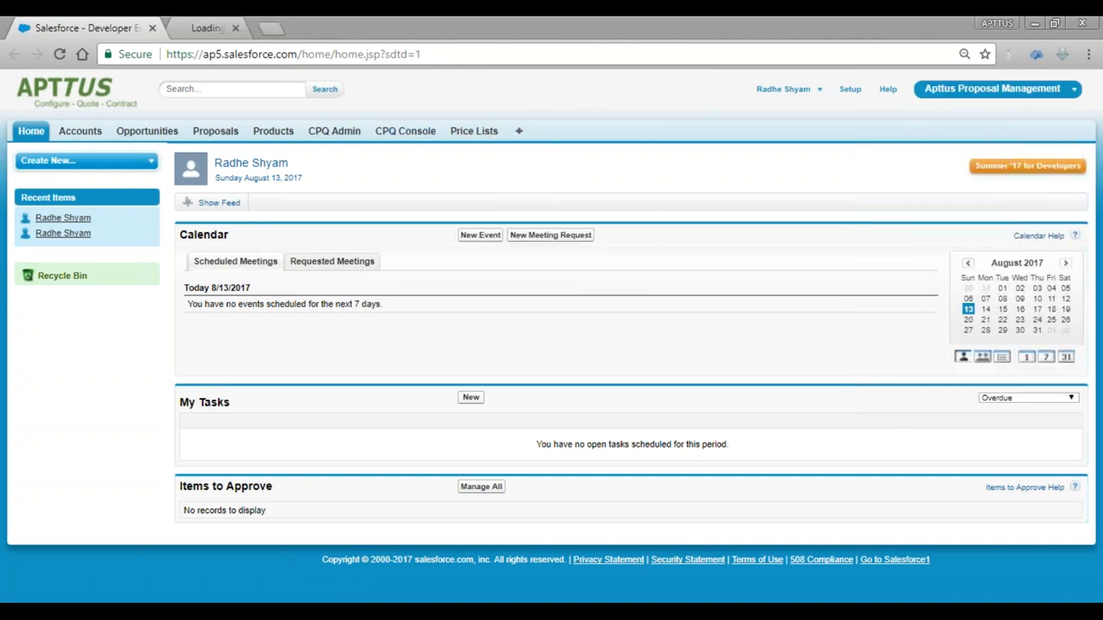
# Step: From the CPQ Console, open the Add Products page as a blank New Product form in a new tab
pyautogui.click(405, 131)
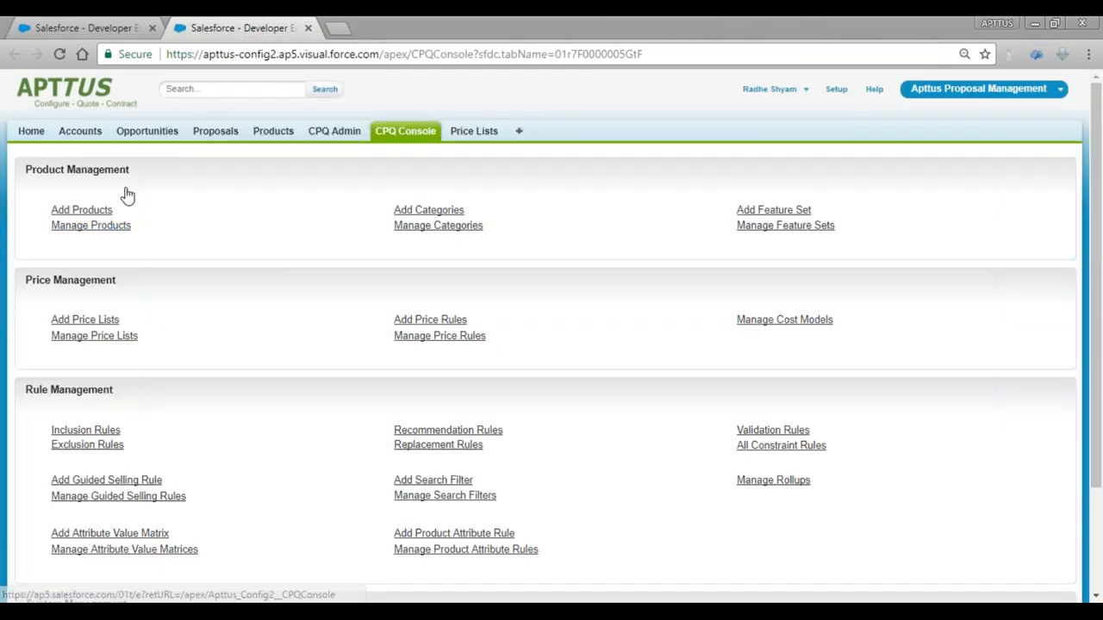
pyautogui.scroll(-3)
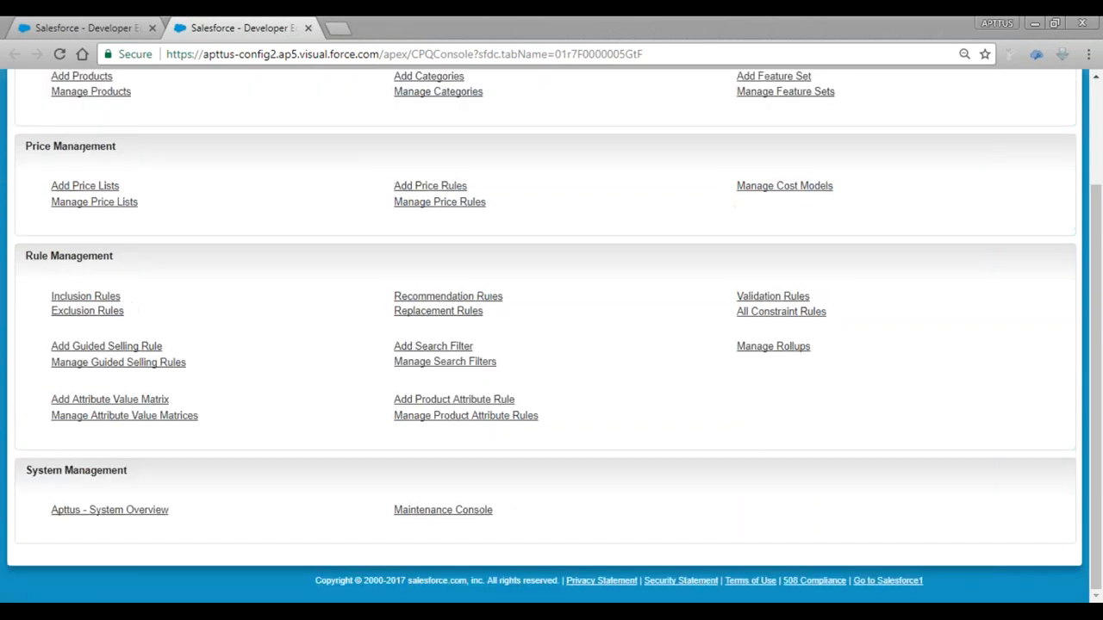
pyautogui.scroll(3)
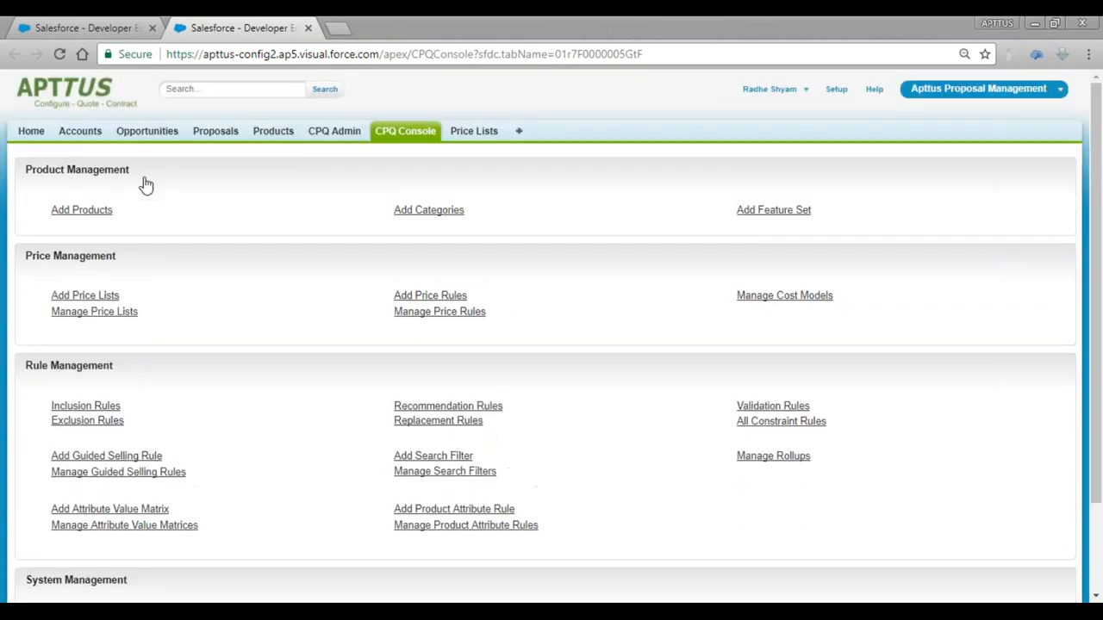
pyautogui.rightClick(81, 210)
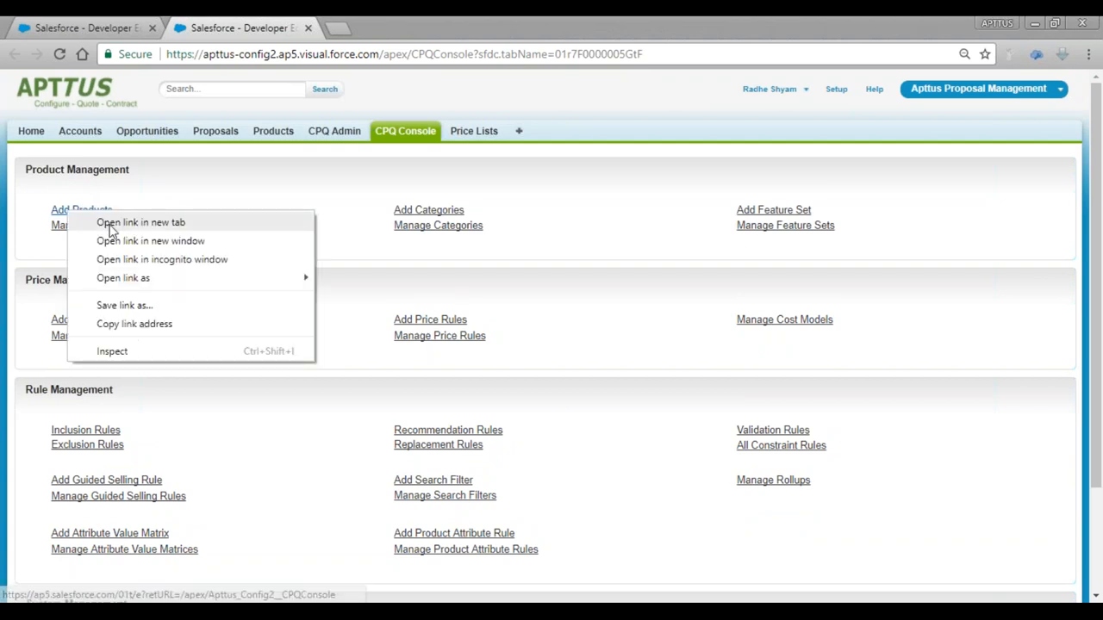
pyautogui.click(140, 223)
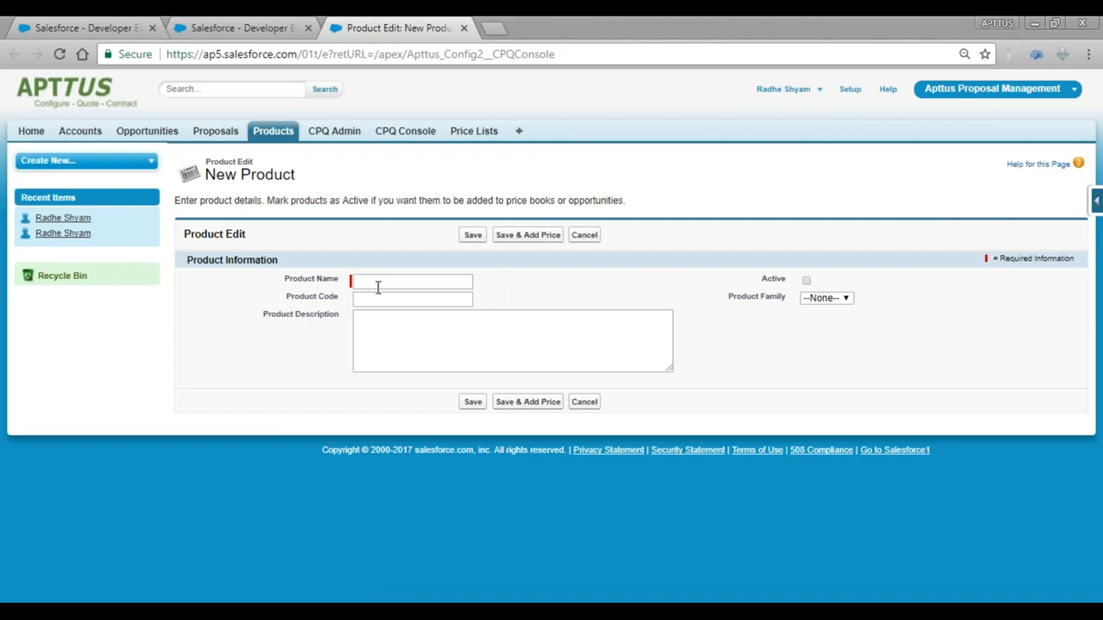
# Step: Open the Product page layout editor via the force.com quick menu's Edit Layout
pyautogui.click(412, 283)
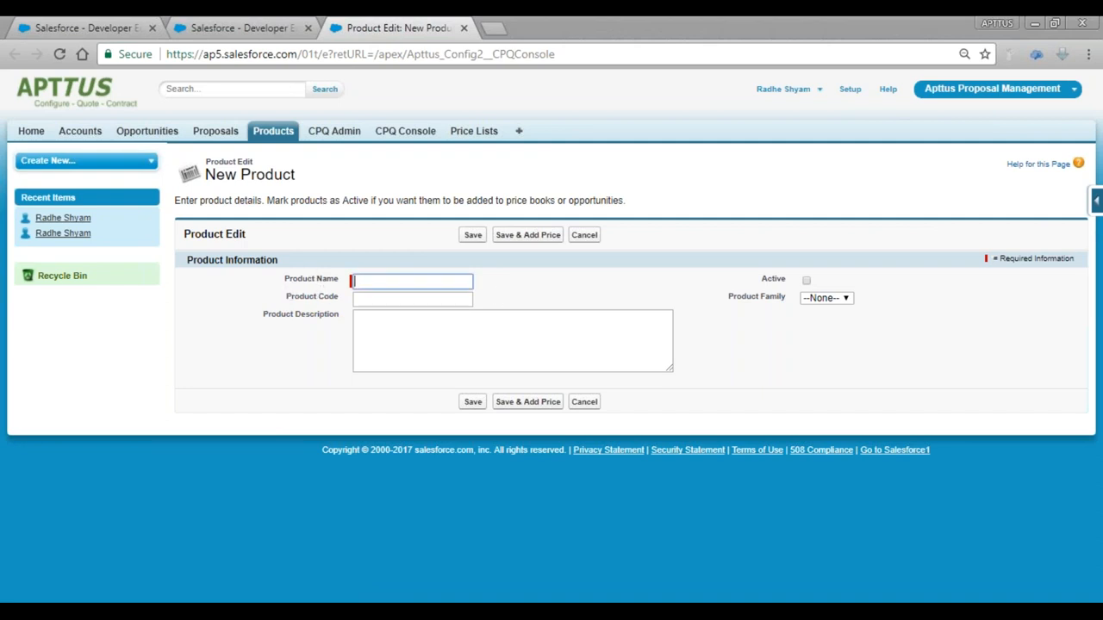
pyautogui.click(411, 281)
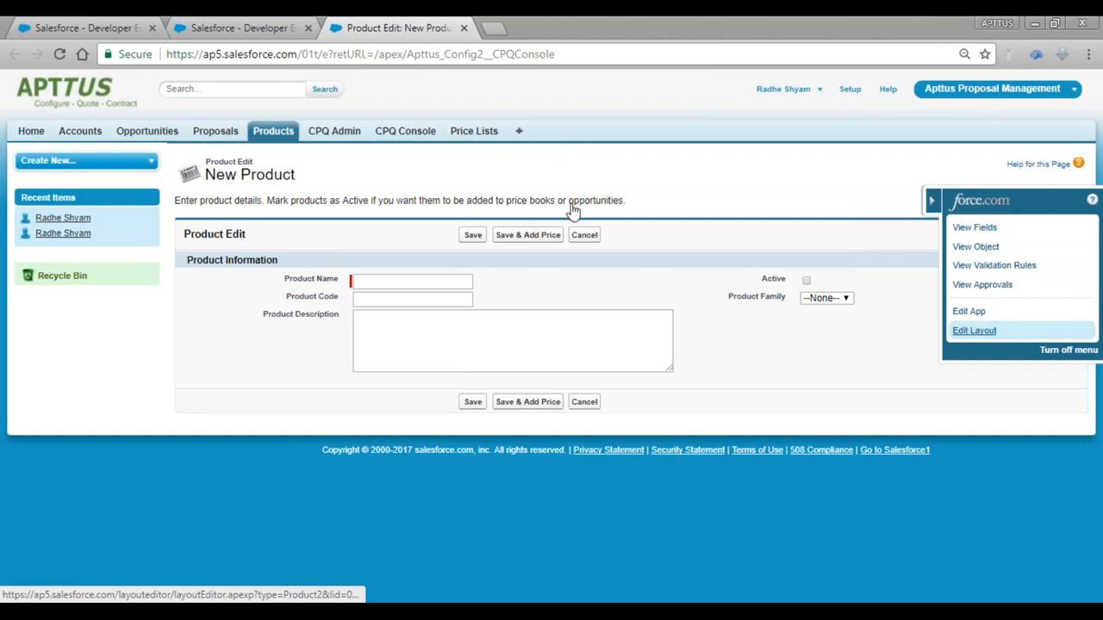
pyautogui.click(974, 331)
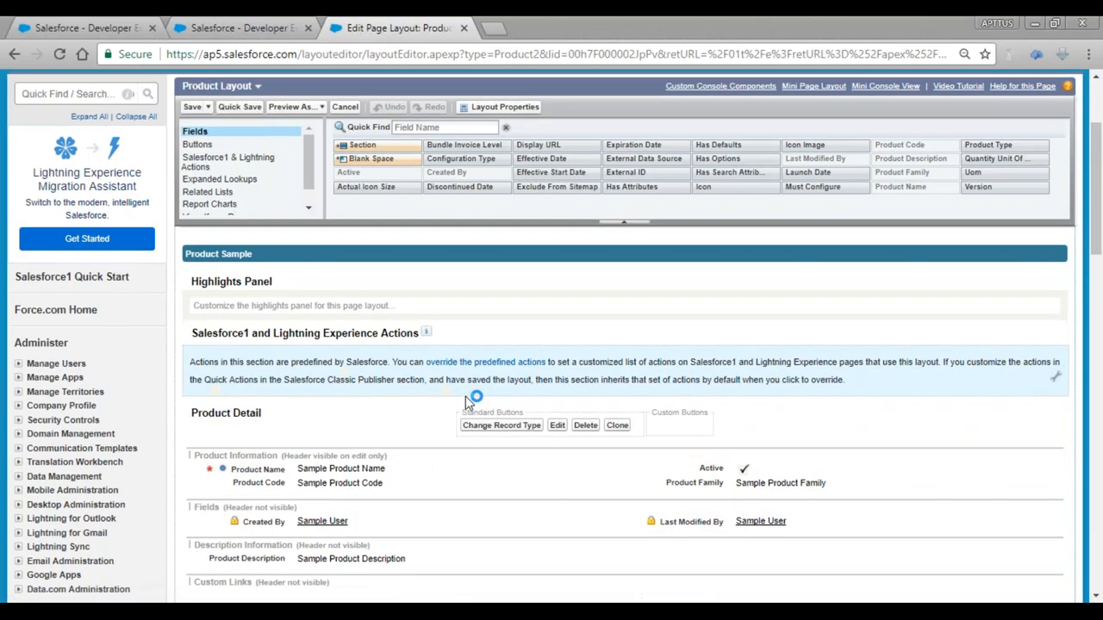
# Step: Add Configuration Type, Product Description and Icon to the Product Information layout and save it
pyautogui.click(445, 128)
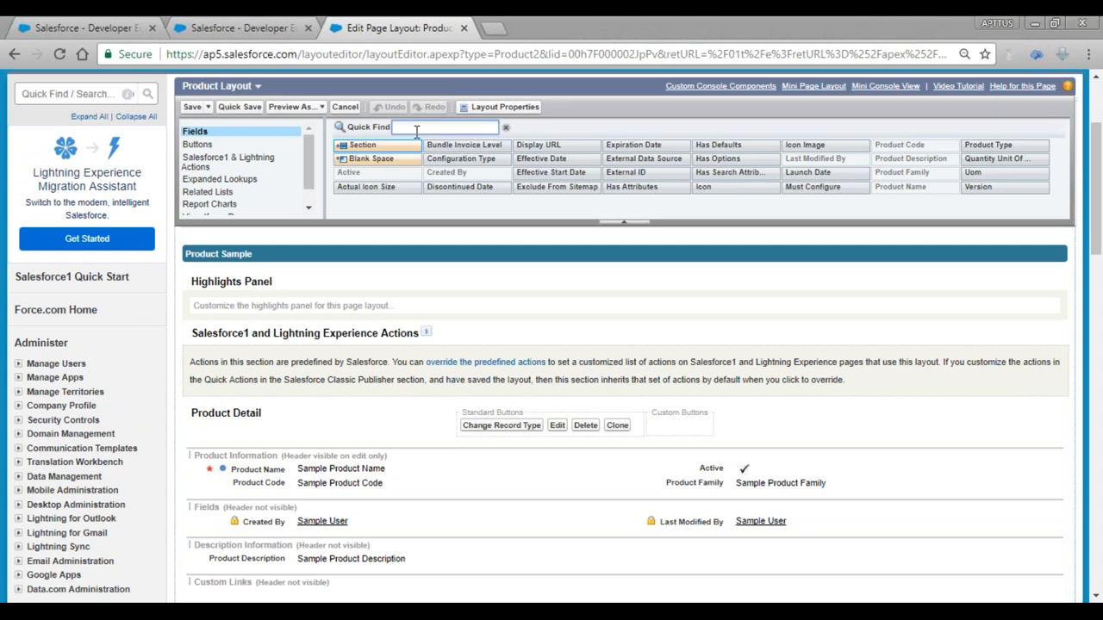
pyautogui.write('confi')
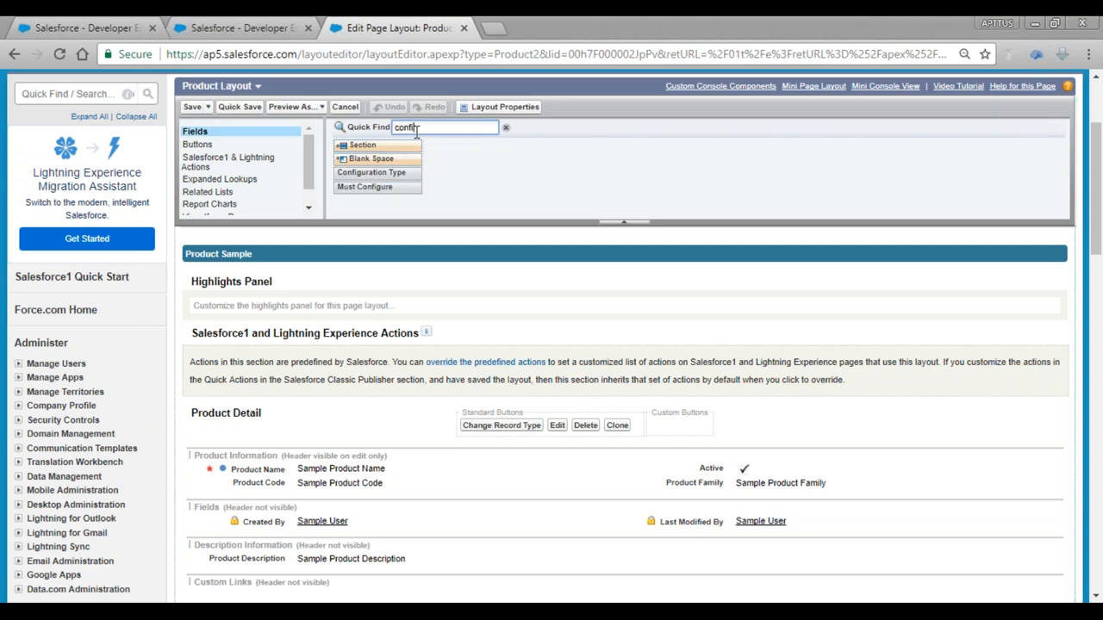
pyautogui.scroll(-3)
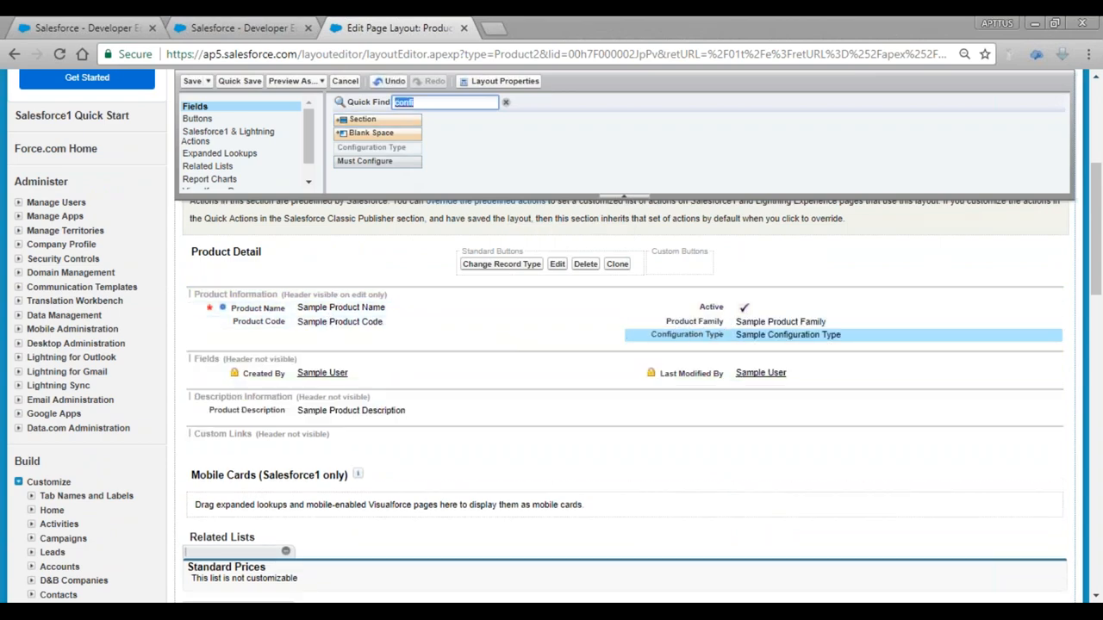
pyautogui.write('Desc')
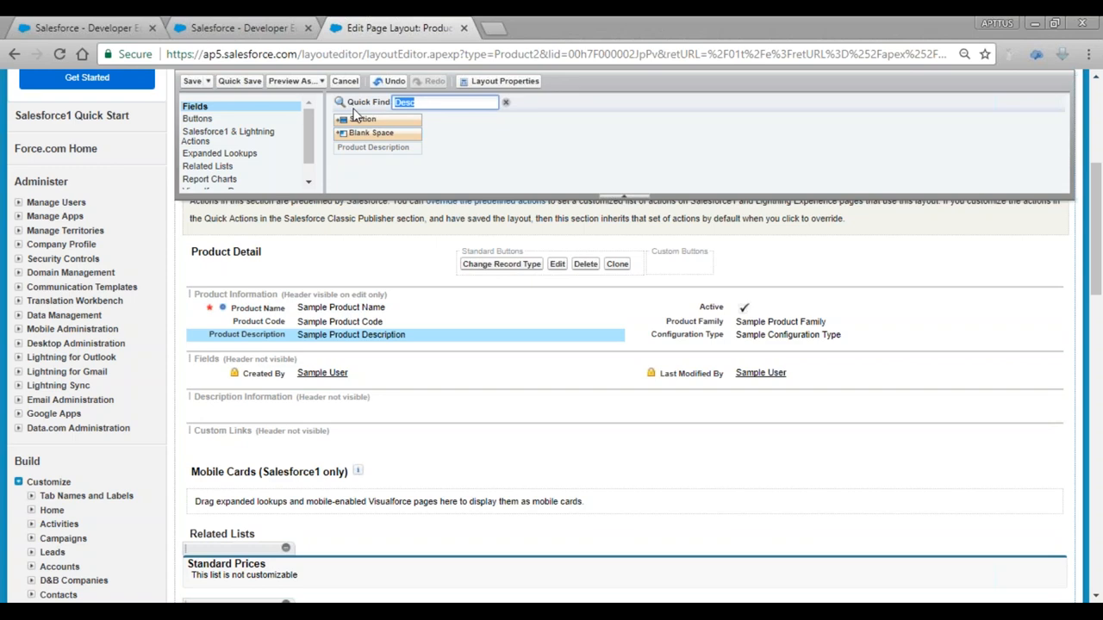
pyautogui.write('Ico')
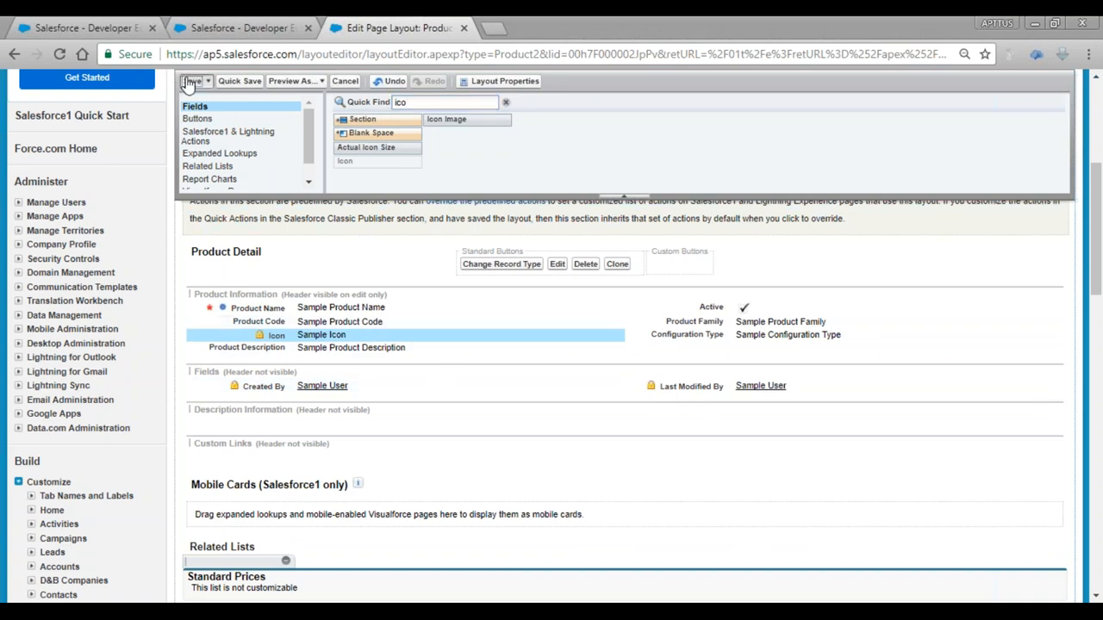
pyautogui.click(193, 81)
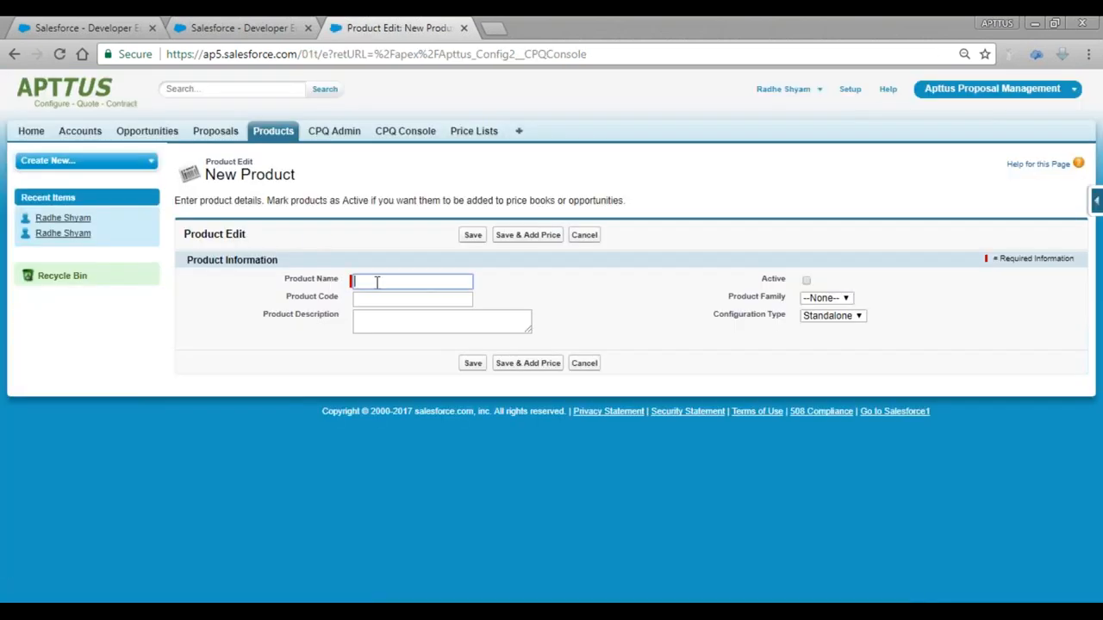
# Step: Enter product name Airtel Broadband, code A-BB-001 and mark the product Active
pyautogui.click(410, 281)
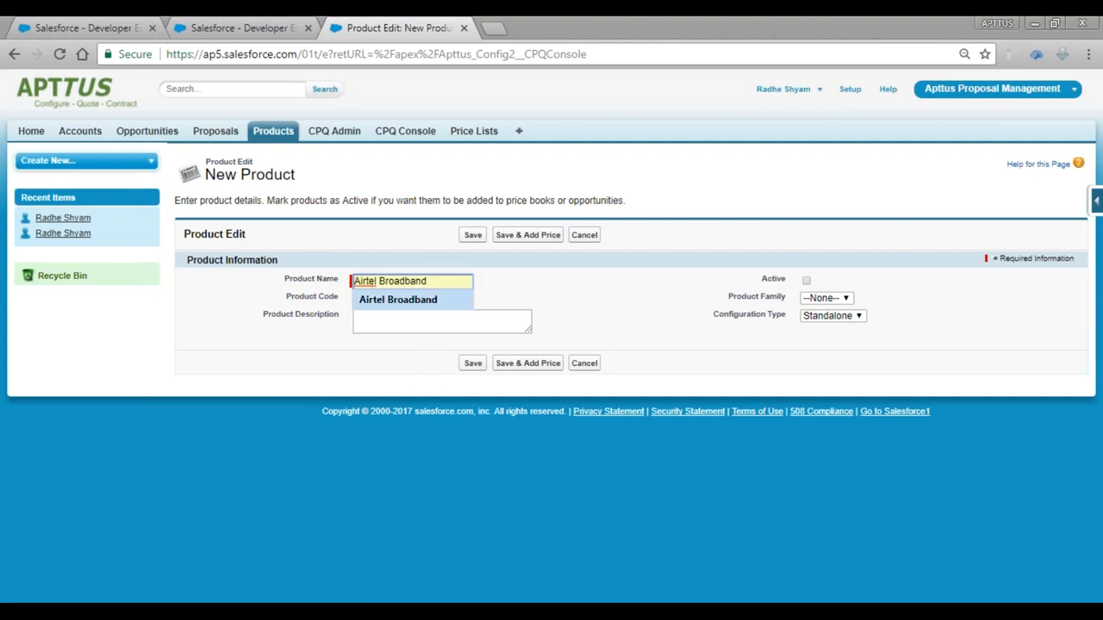
pyautogui.click(412, 300)
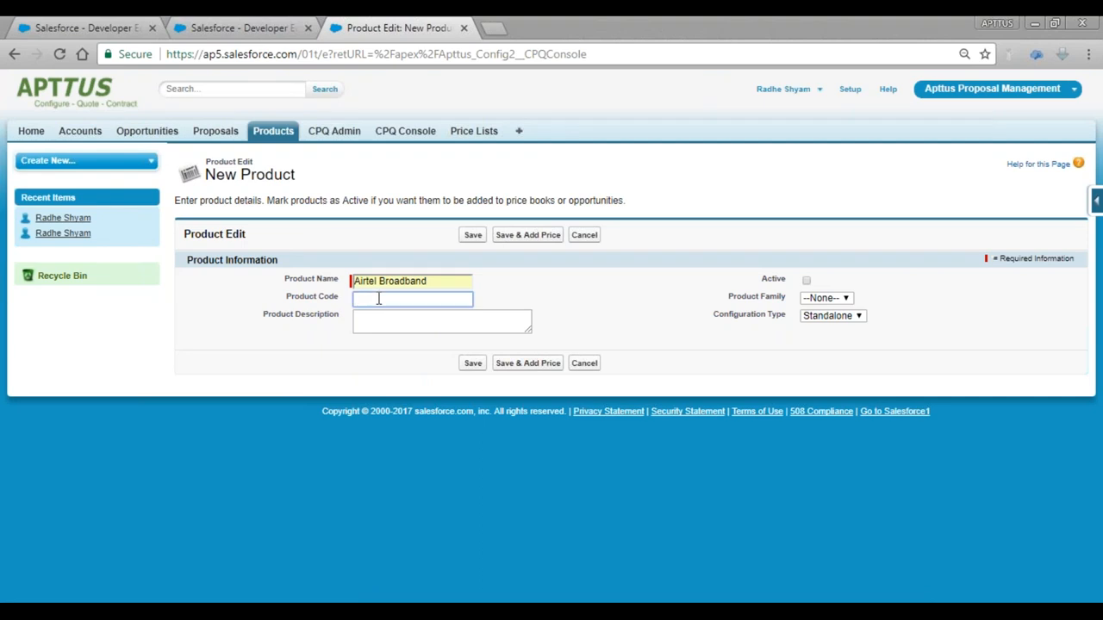
pyautogui.write('AB-')
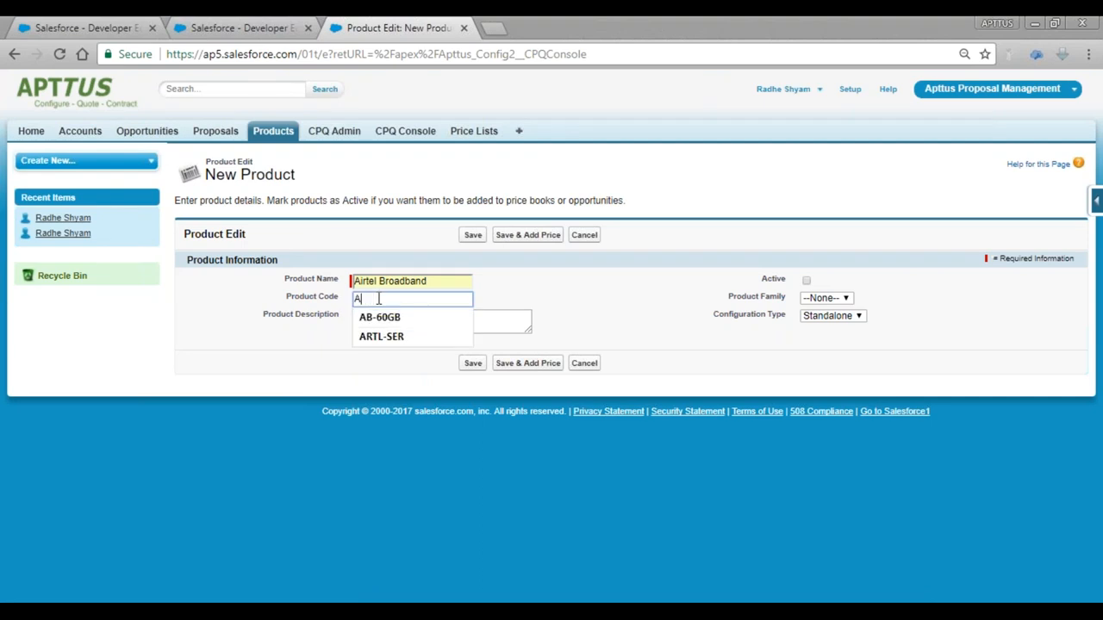
pyautogui.write('-BB')
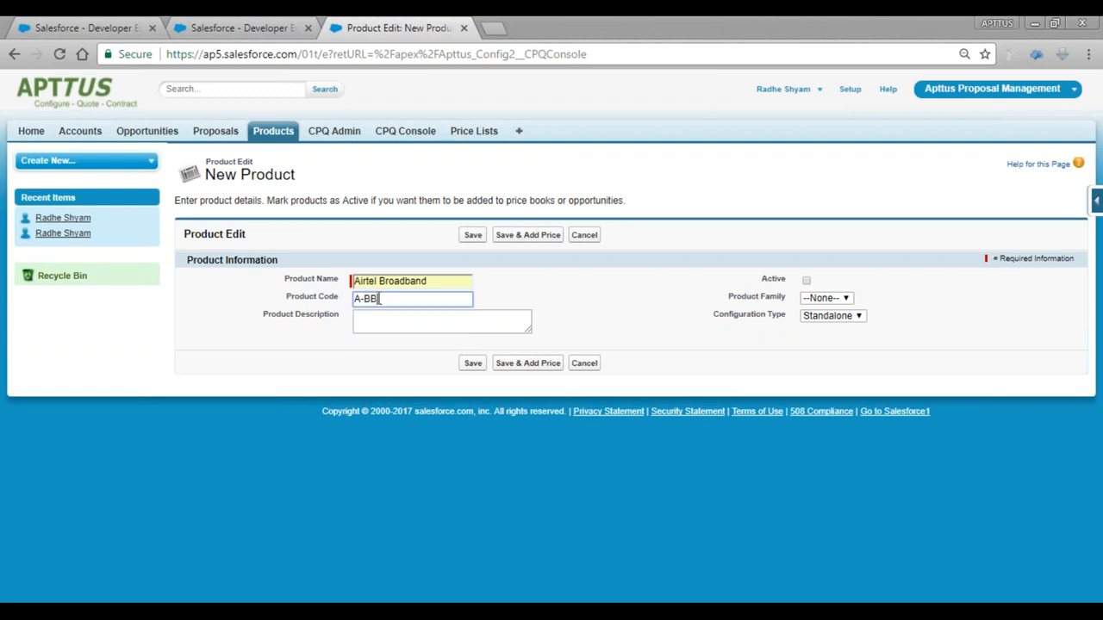
pyautogui.write('-001')
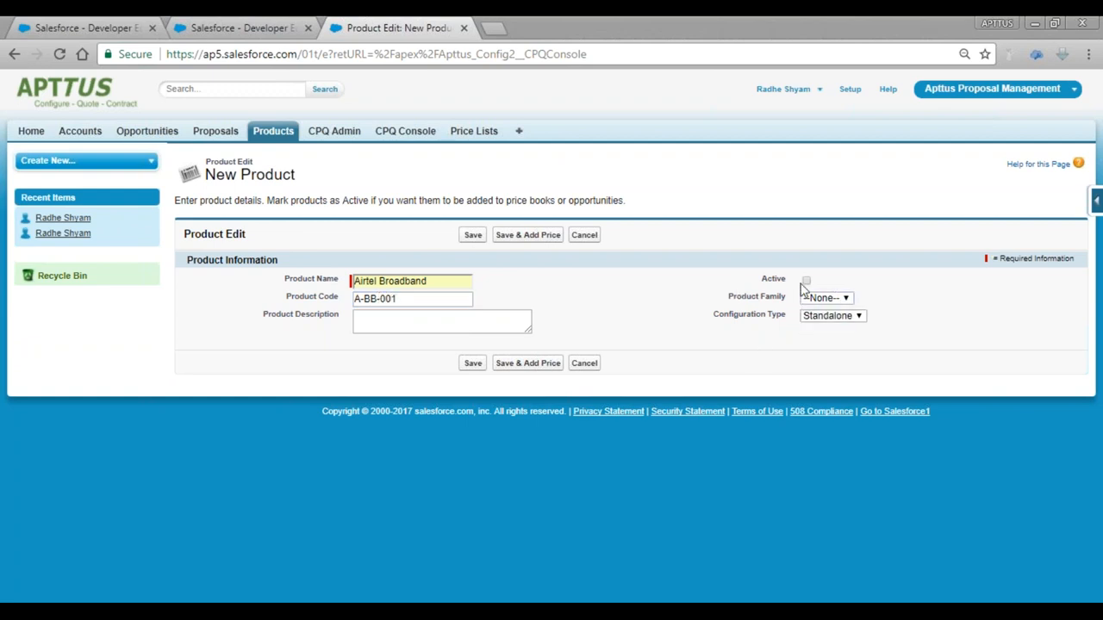
pyautogui.click(807, 279)
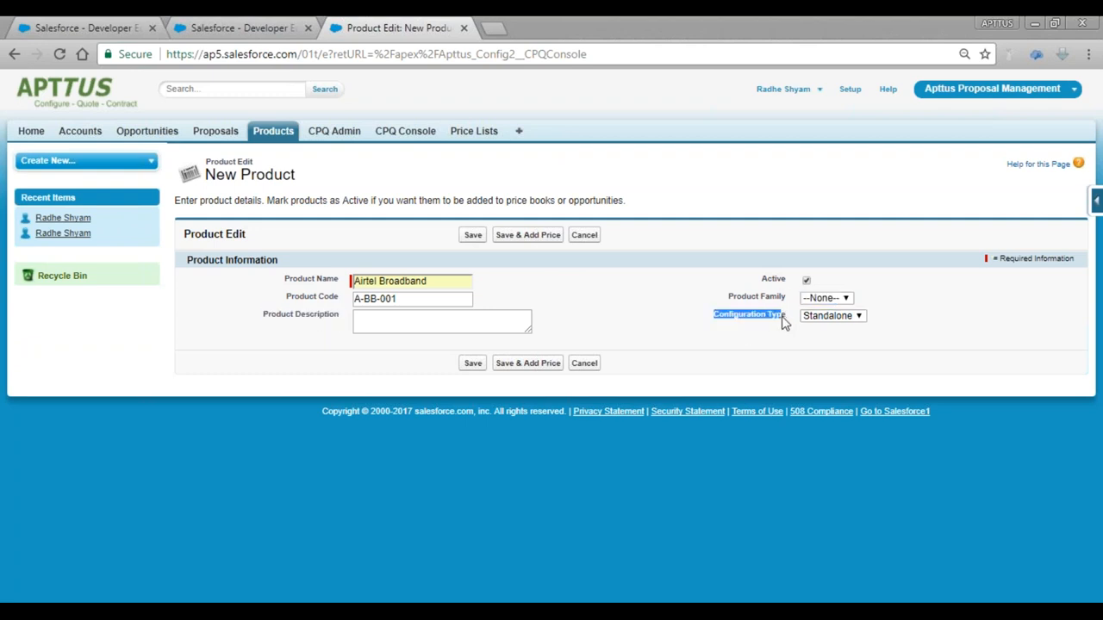
pyautogui.moveTo(757, 337)
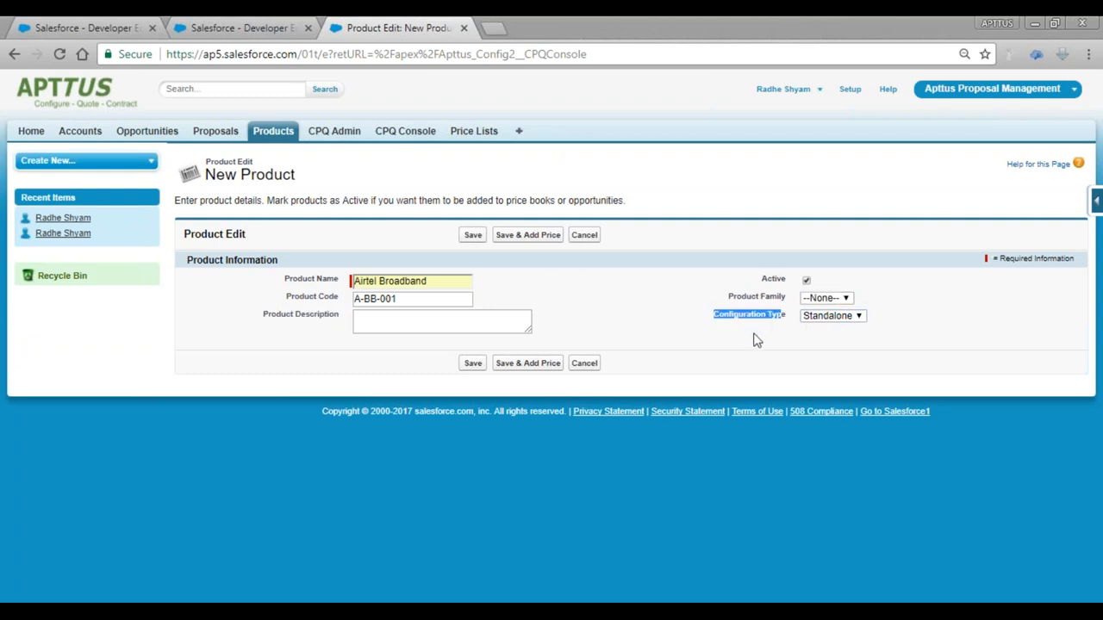
# Step: Leave Product Family unset, enter description 'Airtel Broadband' and bring up the quick links menu
pyautogui.click(830, 315)
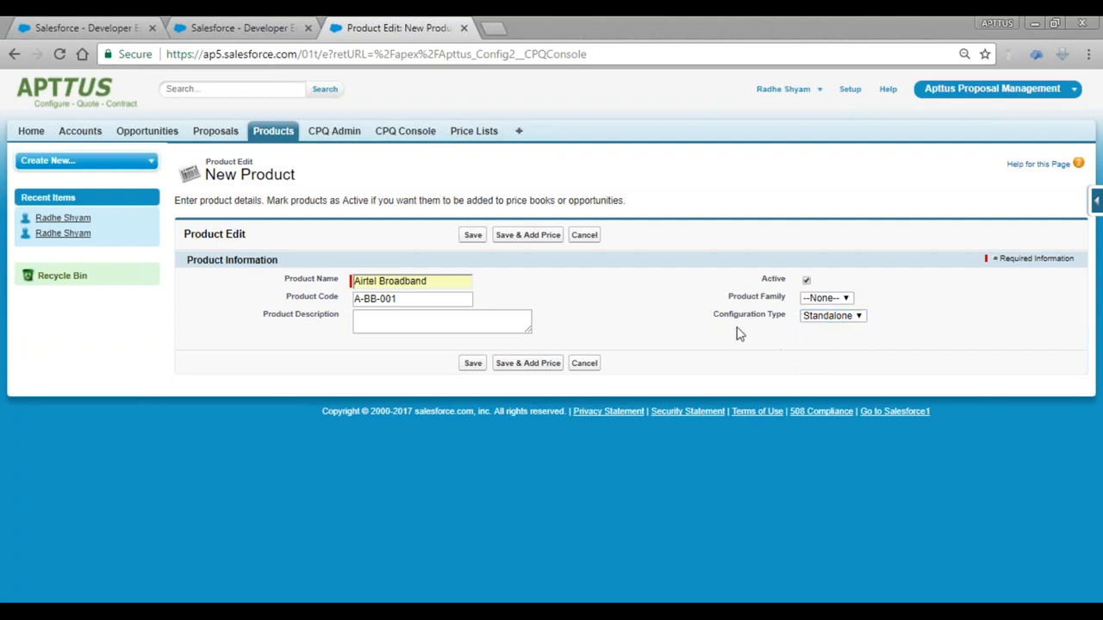
pyautogui.doubleClick(748, 314)
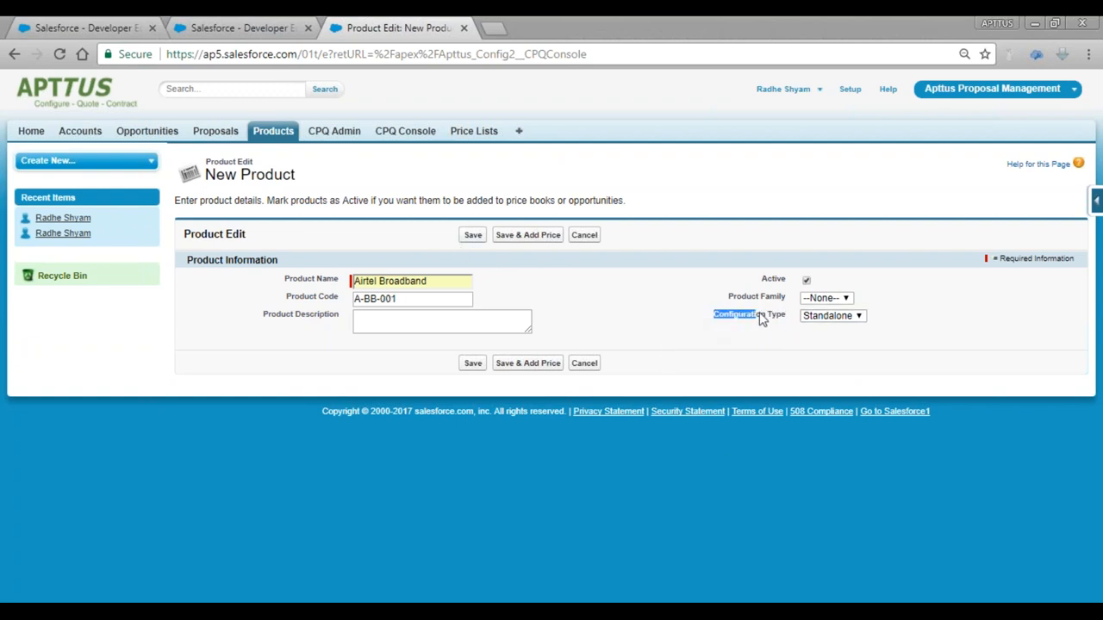
pyautogui.click(826, 296)
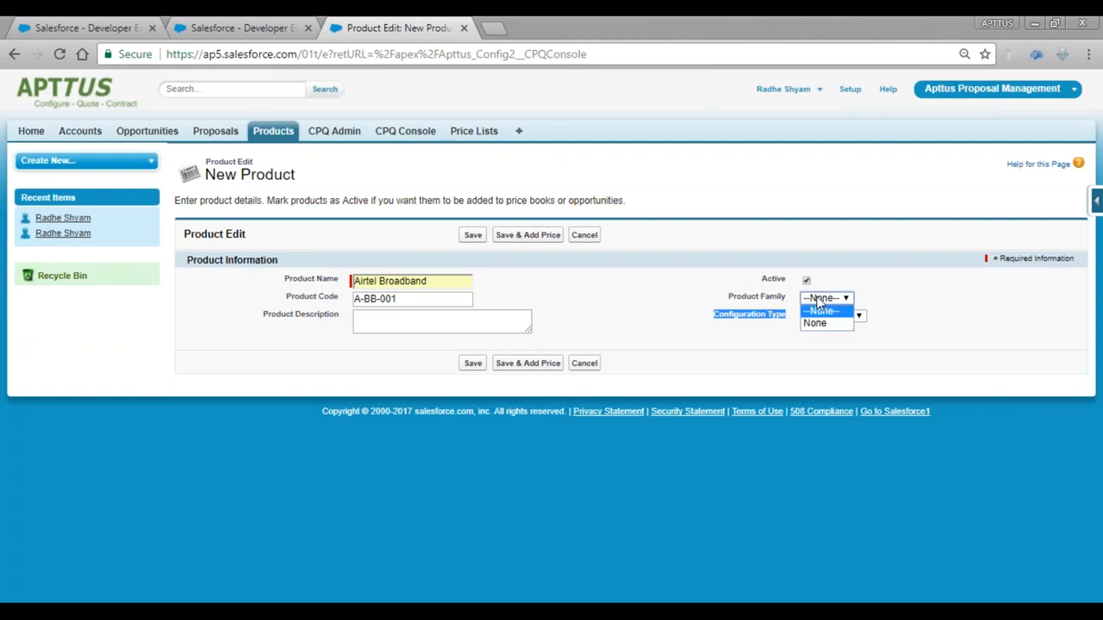
pyautogui.click(824, 310)
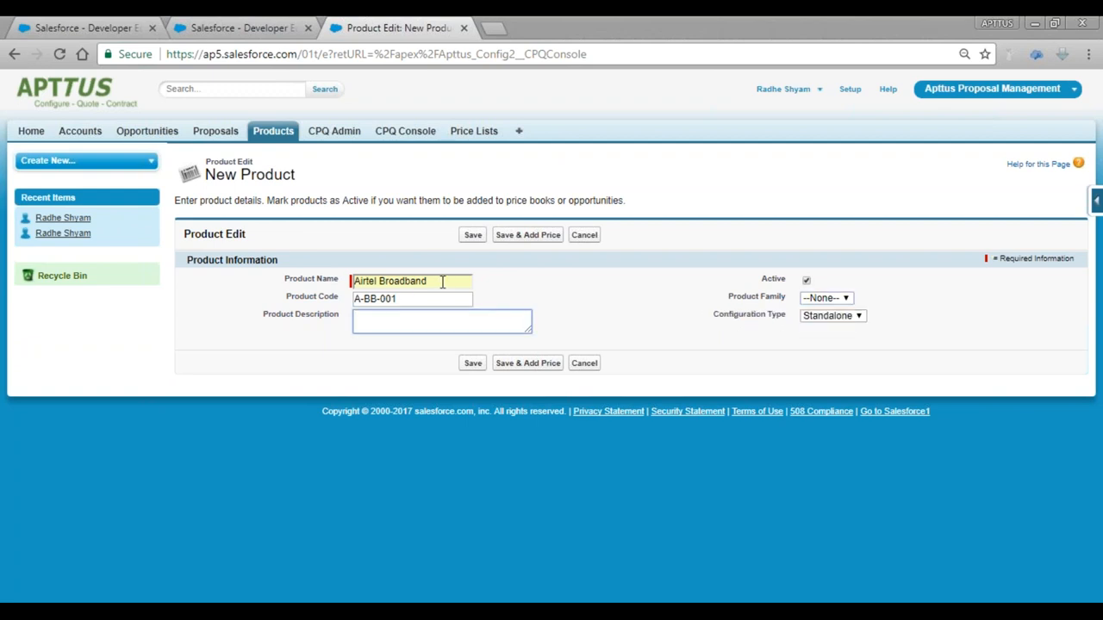
pyautogui.write('Airtel Broadband')
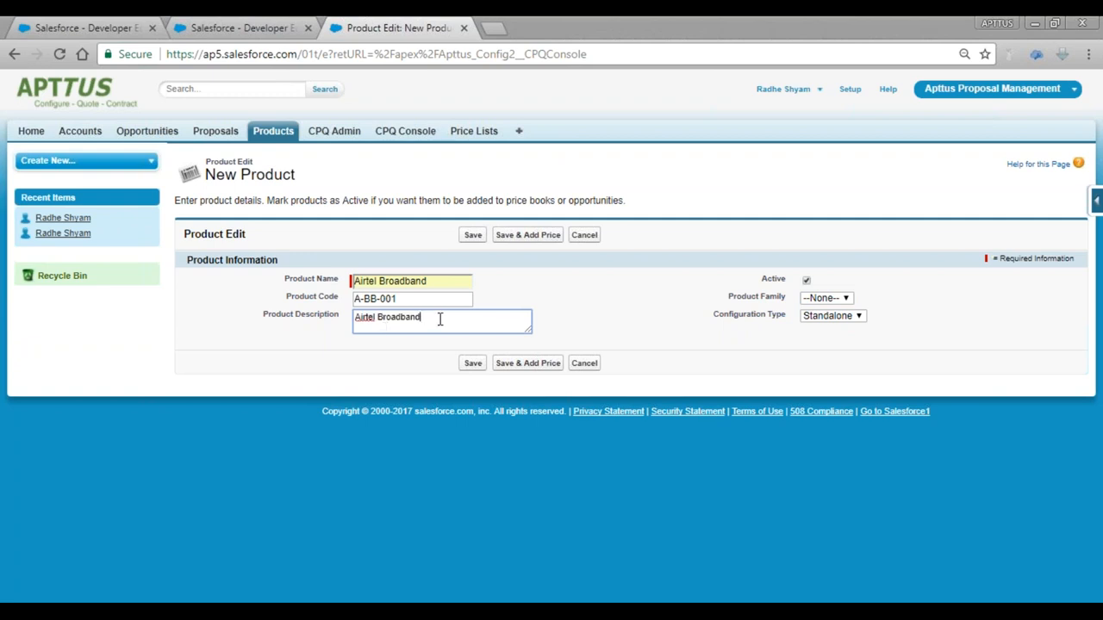
pyautogui.moveTo(320, 291)
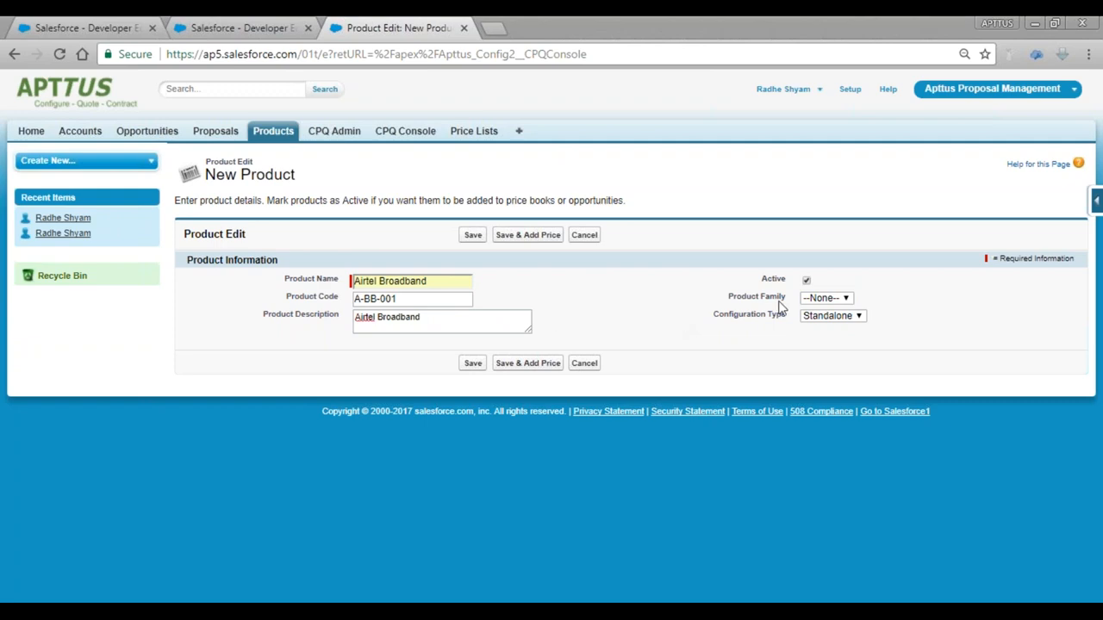
pyautogui.click(930, 200)
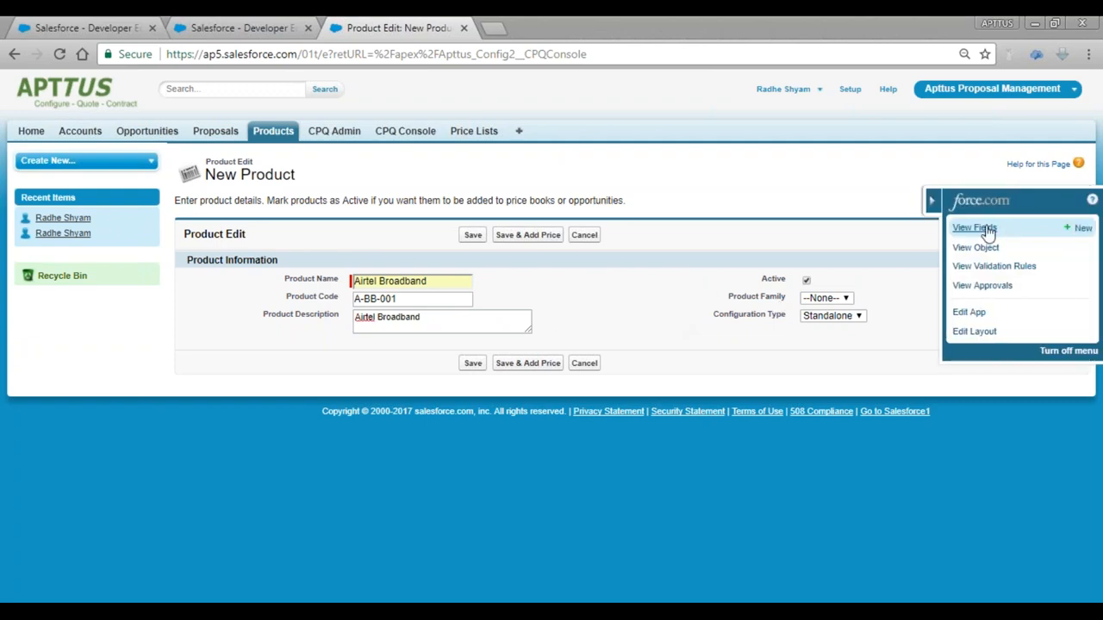
# Step: Reach the Add Picklist Values page for the Product Family field via View Fields
pyautogui.click(972, 227)
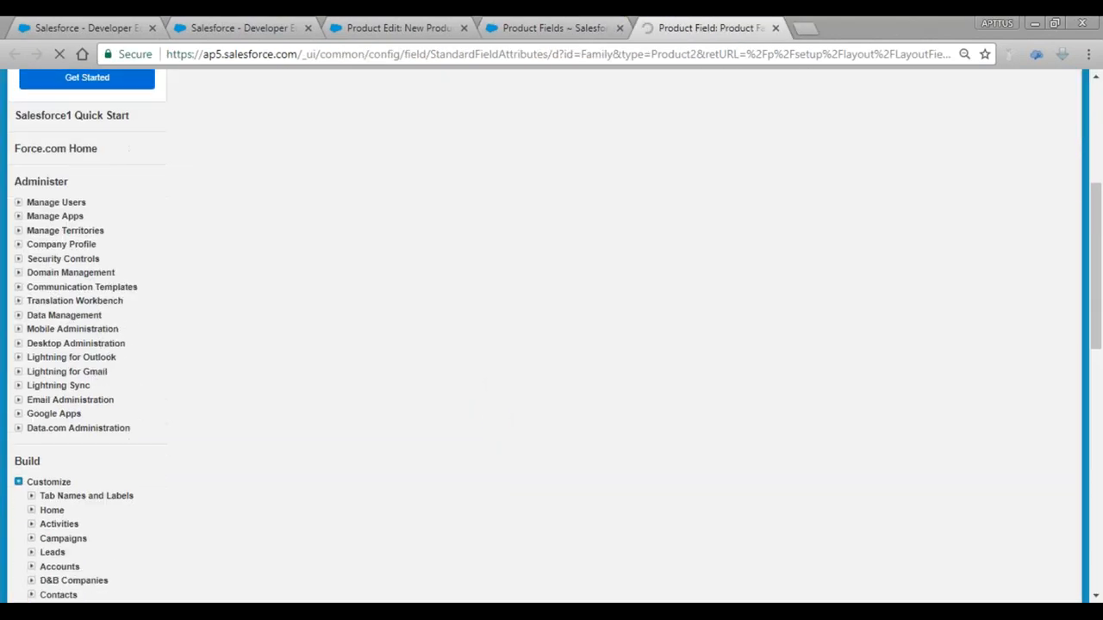
pyautogui.click(59, 54)
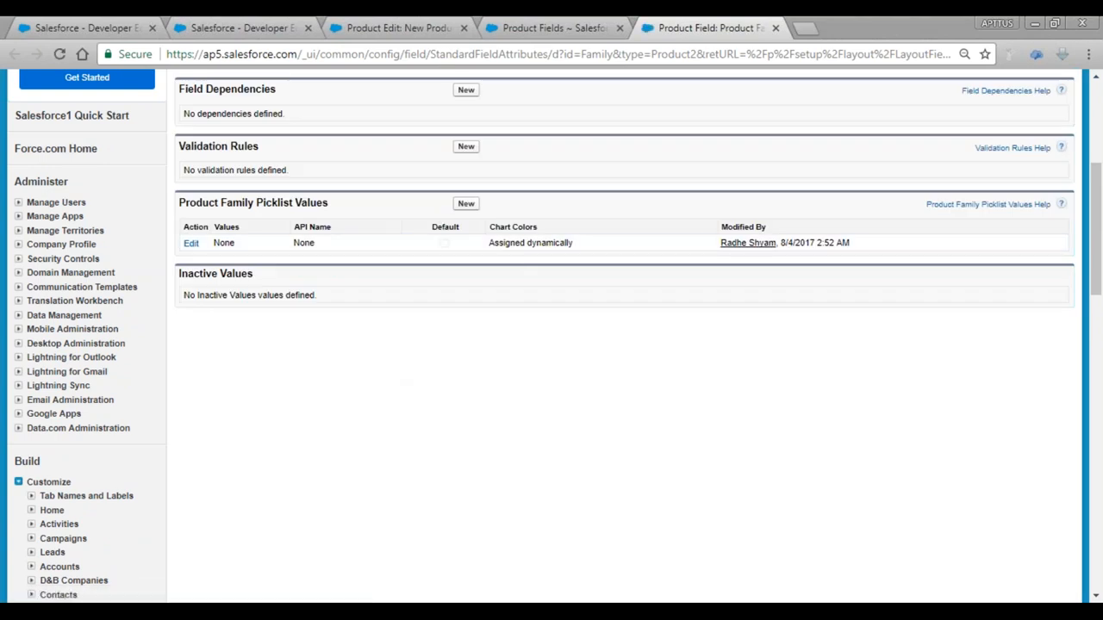
pyautogui.click(190, 242)
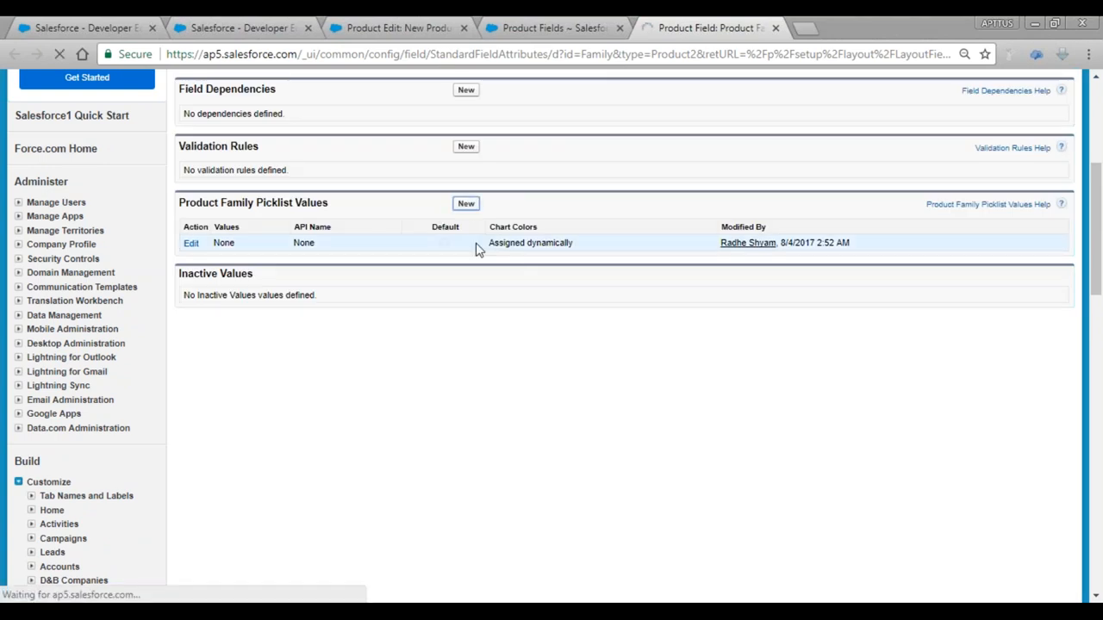
pyautogui.click(465, 203)
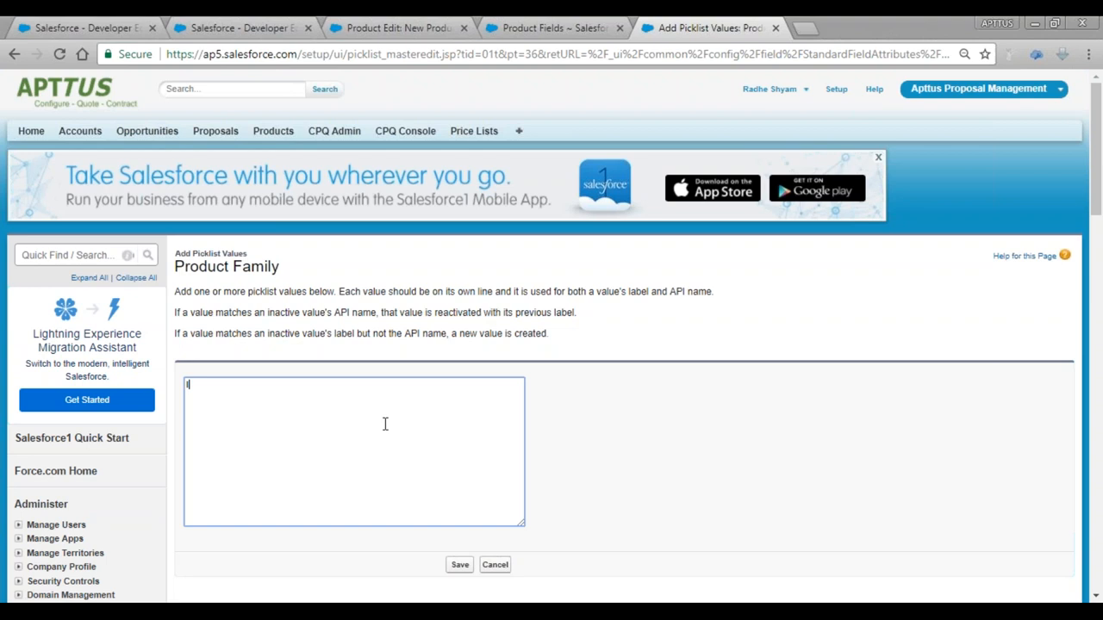
# Step: Save Internet, Prepaid, Postpaid and Broadband as new Product Family picklist values
pyautogui.write('Internet')
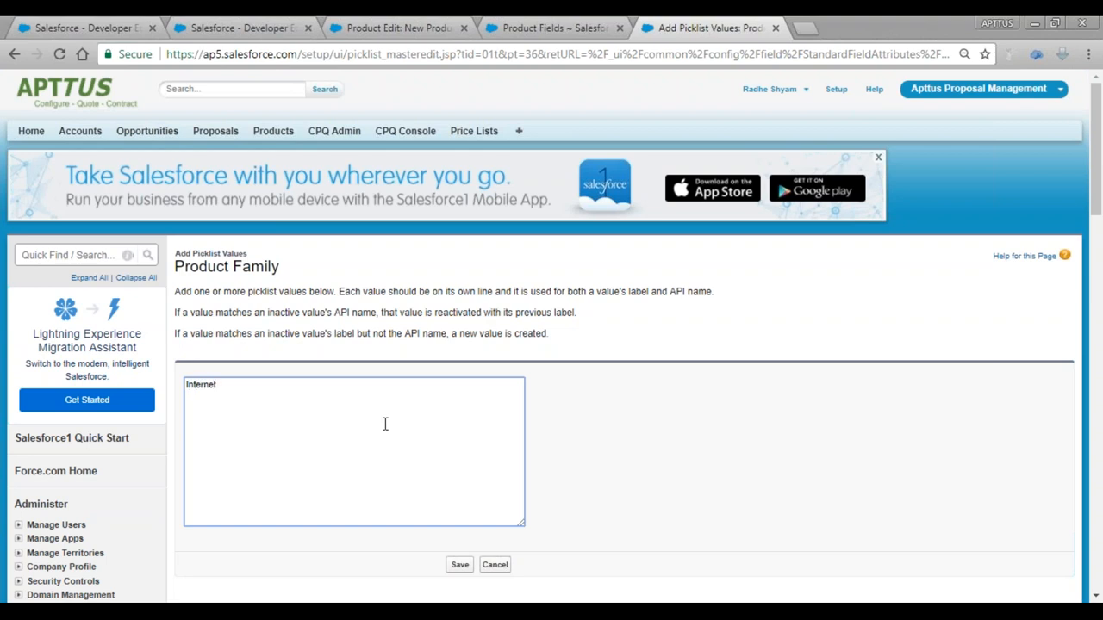
pyautogui.write('Prepaid')
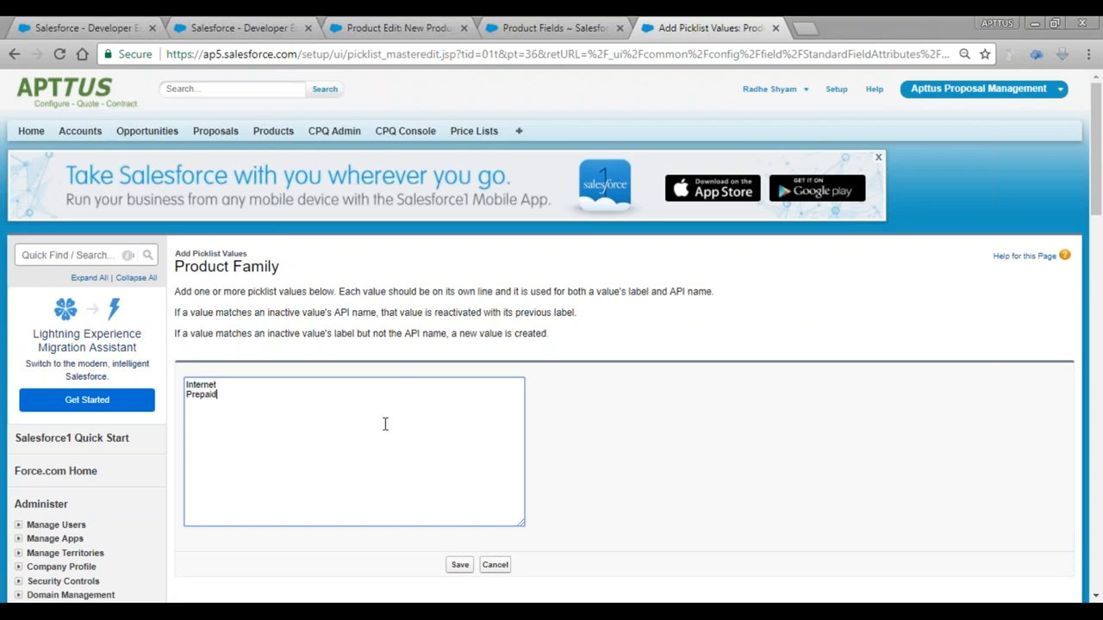
pyautogui.write('Postpai')
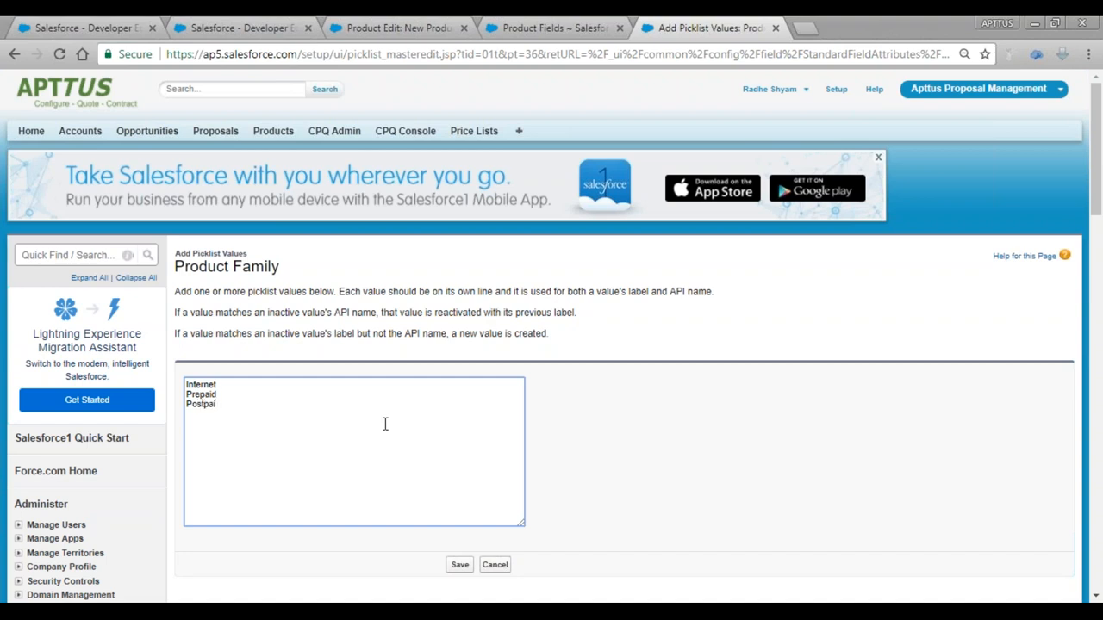
pyautogui.write('d')
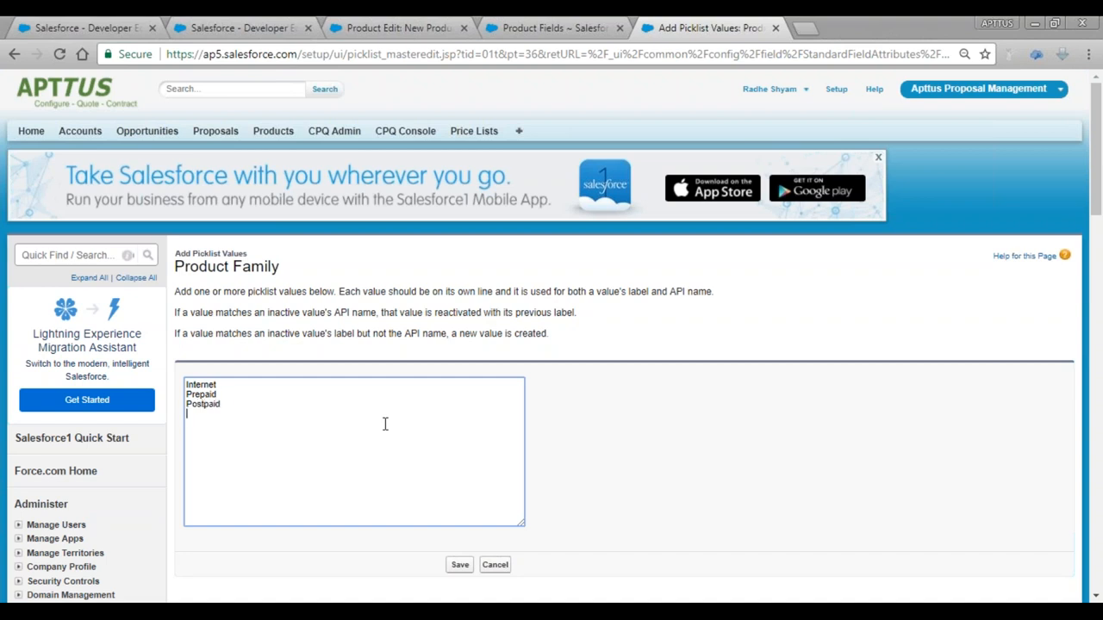
pyautogui.write('Broadband')
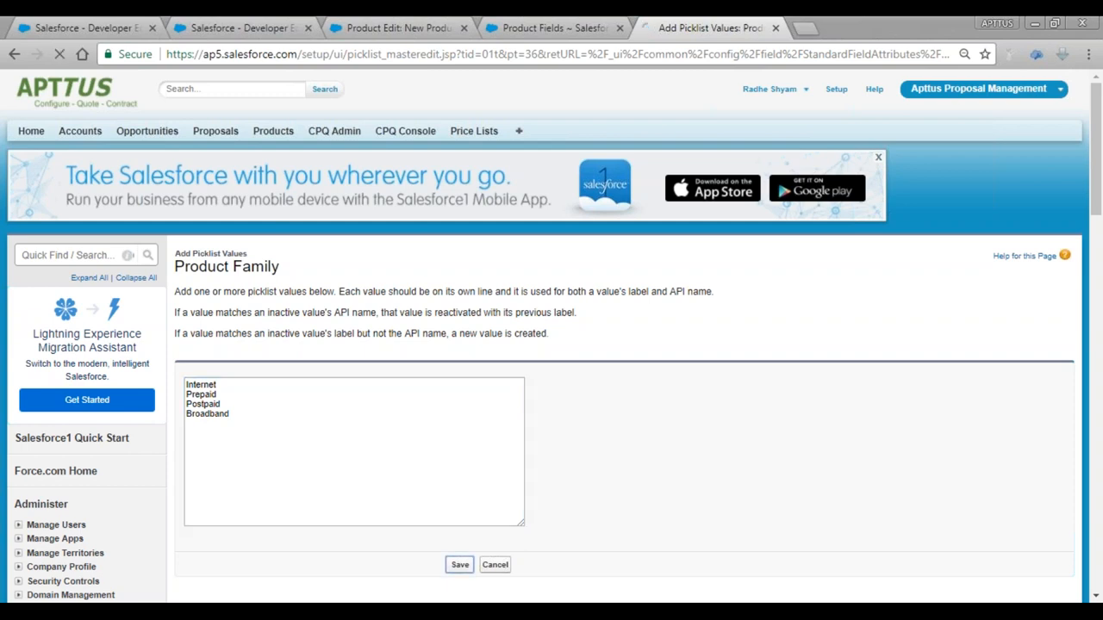
pyautogui.click(458, 566)
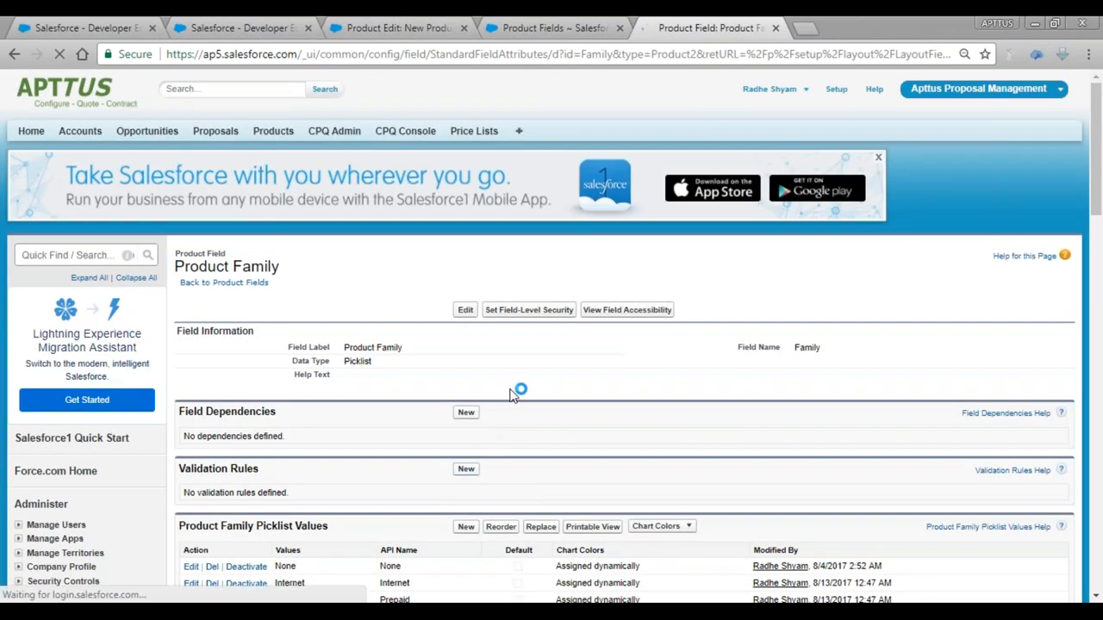
# Step: Save the Airtel Broadband product with Product Family Broadband, then open a new browser tab
pyautogui.click(396, 28)
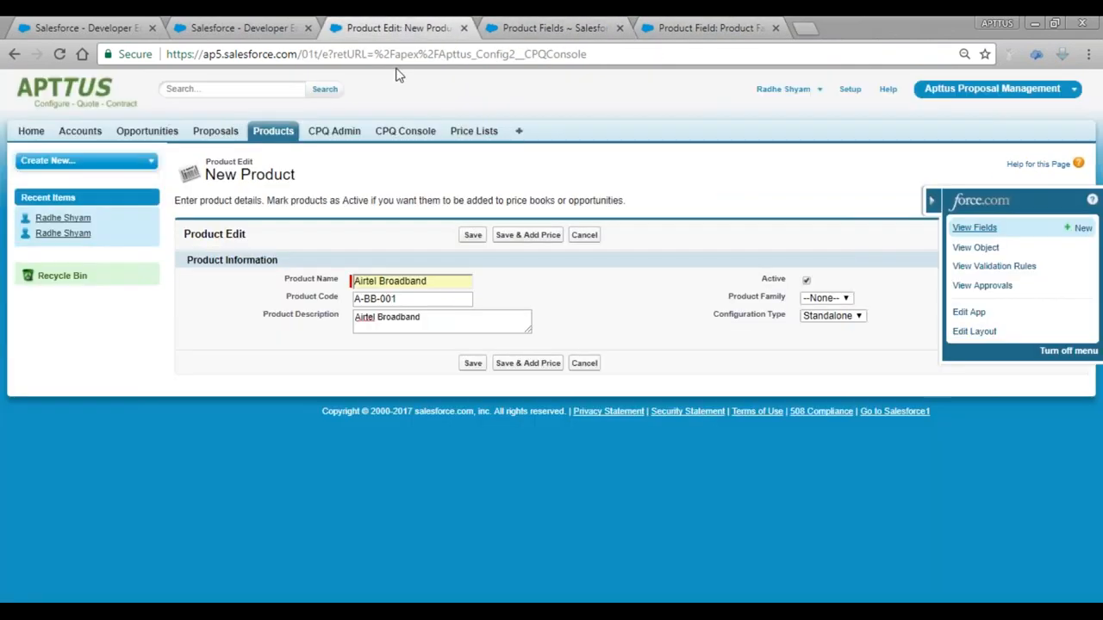
pyautogui.click(472, 234)
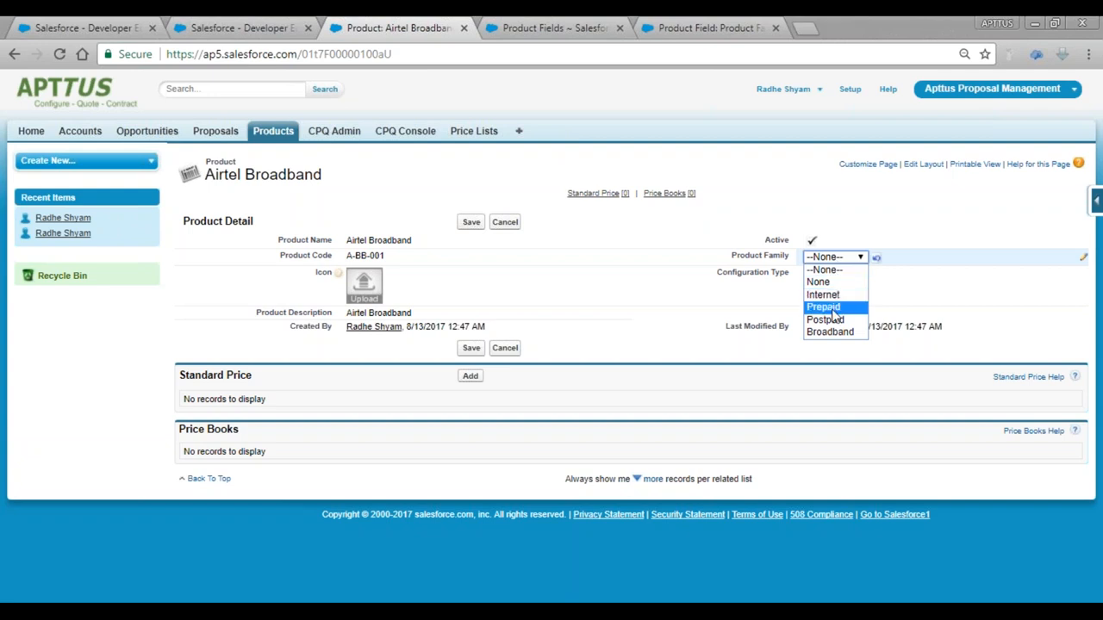
pyautogui.click(830, 331)
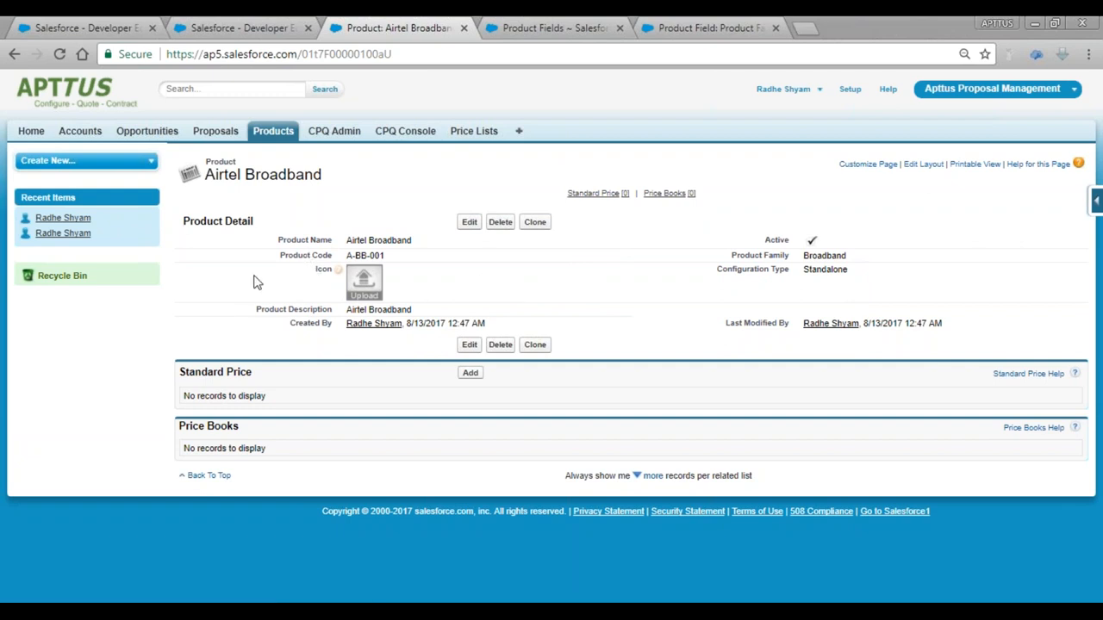
pyautogui.moveTo(810, 28)
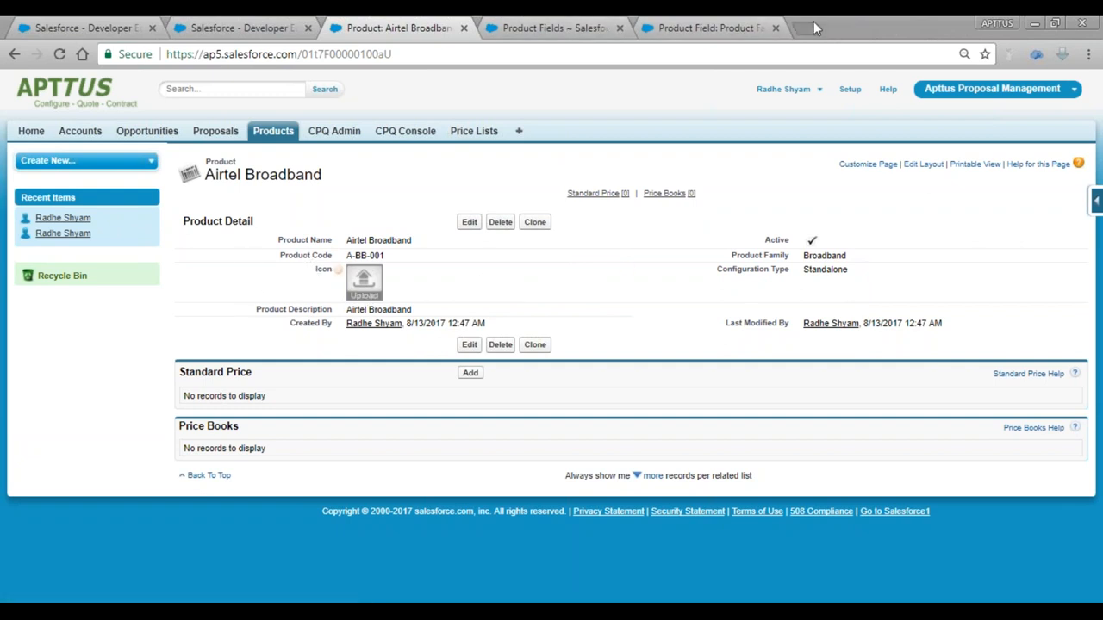
pyautogui.click(813, 27)
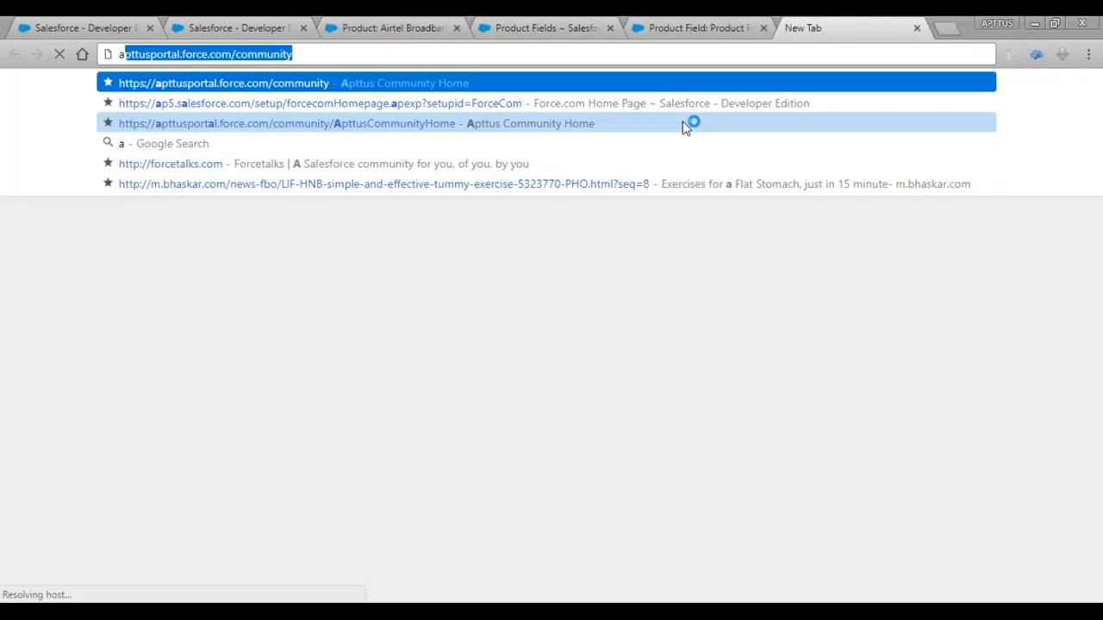
# Step: Find the red Airtel Broadband logo on Google Images and save it to the Desktop as Screenshot_1.png, replacing the old file
pyautogui.write('airtel broadband icon')
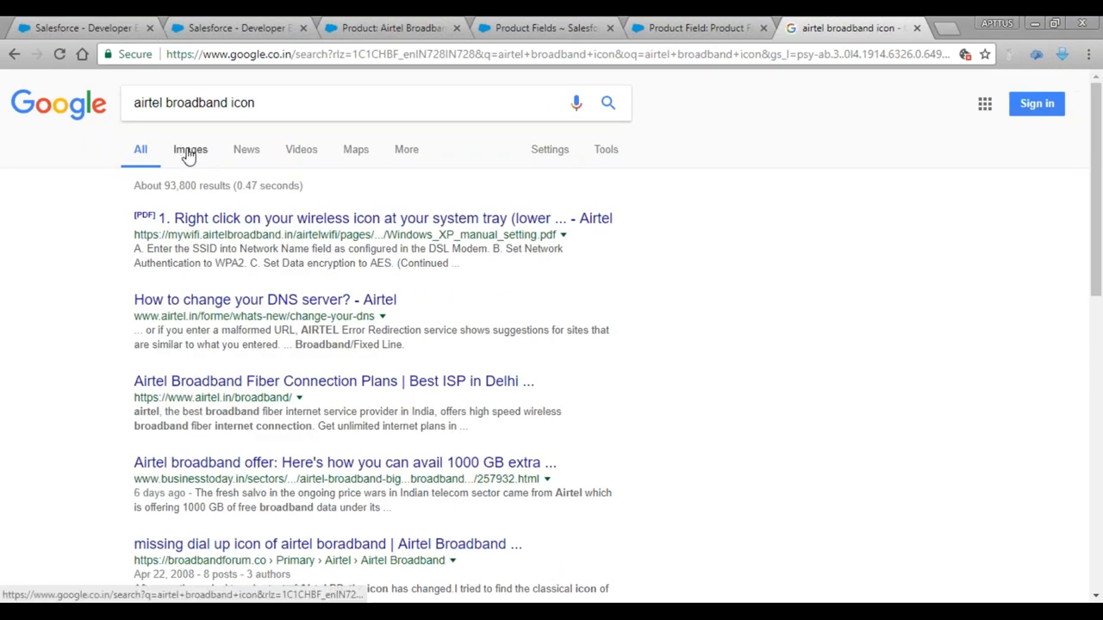
pyautogui.click(189, 148)
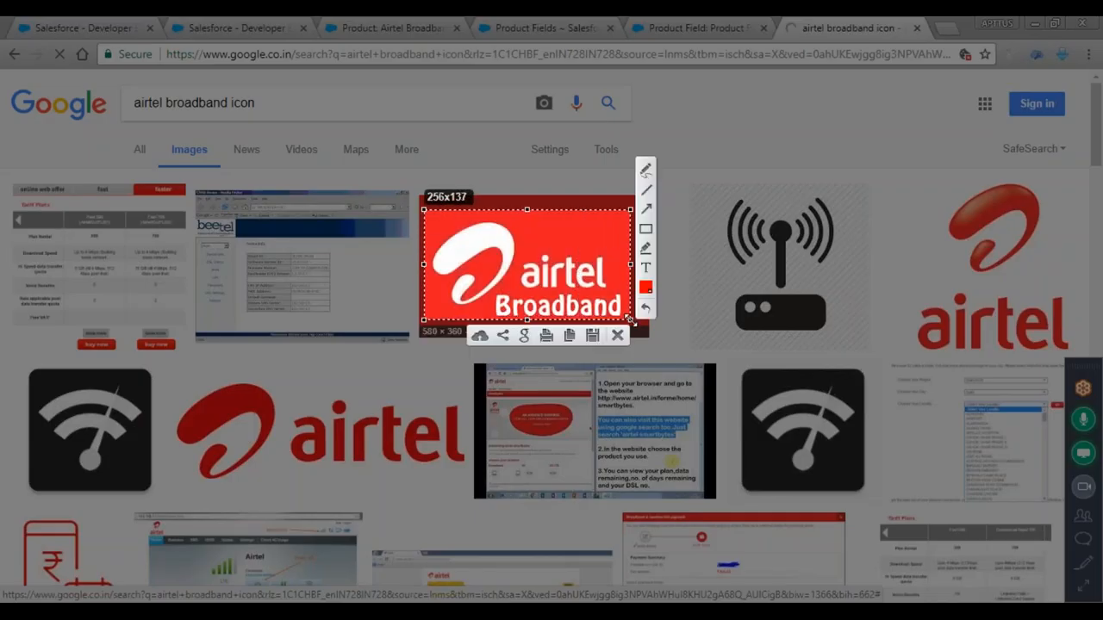
pyautogui.click(588, 335)
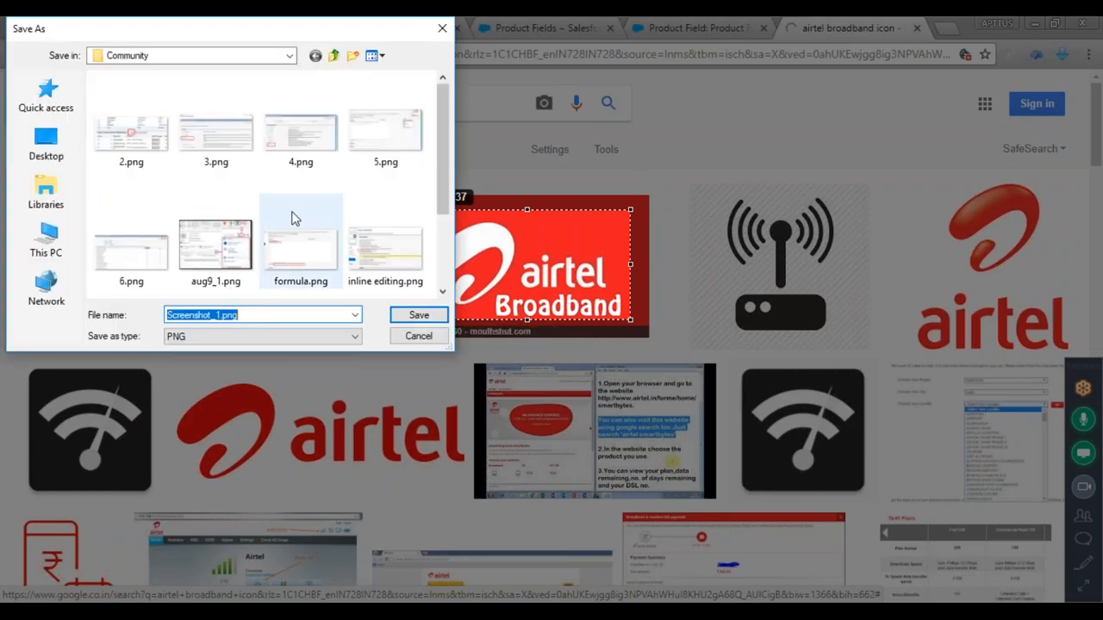
pyautogui.click(417, 313)
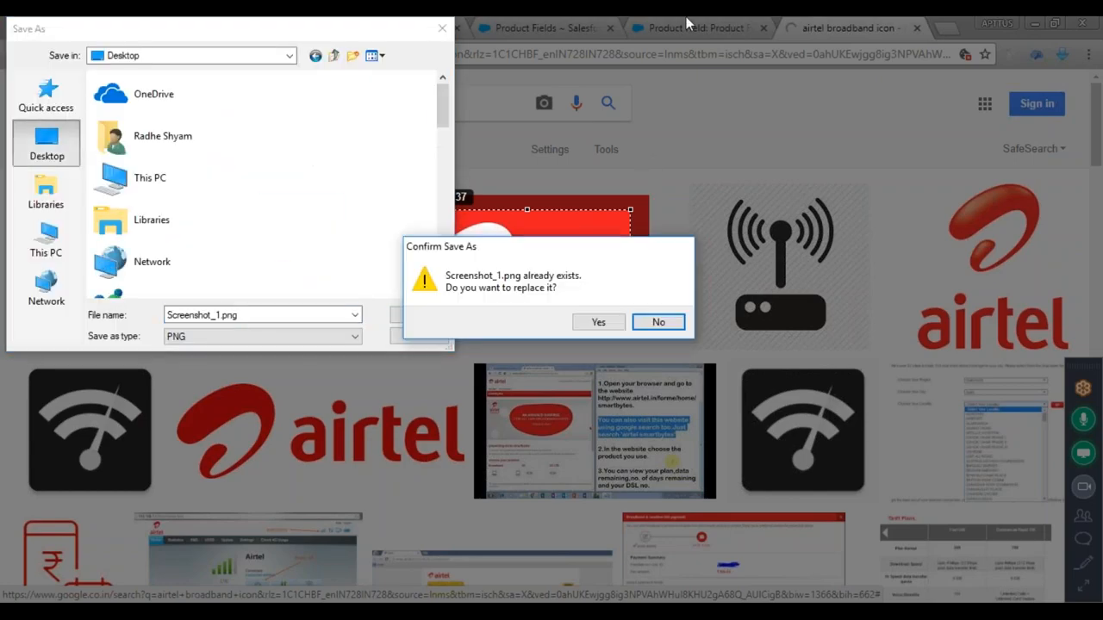
pyautogui.click(658, 323)
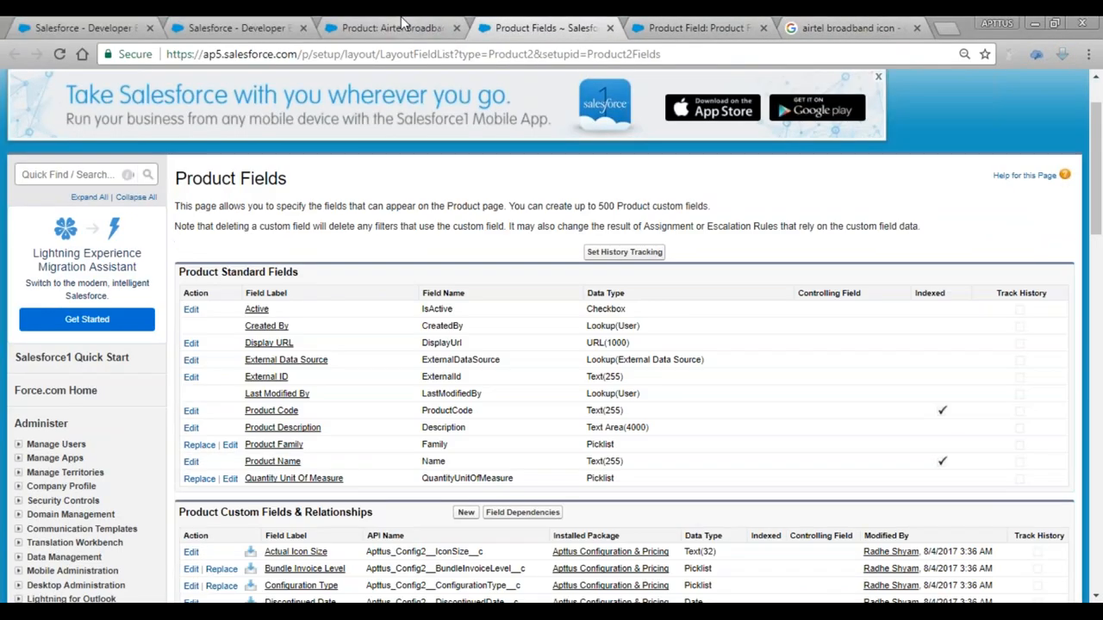
# Step: From the product record's Icon Upload, browse to the Desktop folder for Screenshot_1.png
pyautogui.click(388, 28)
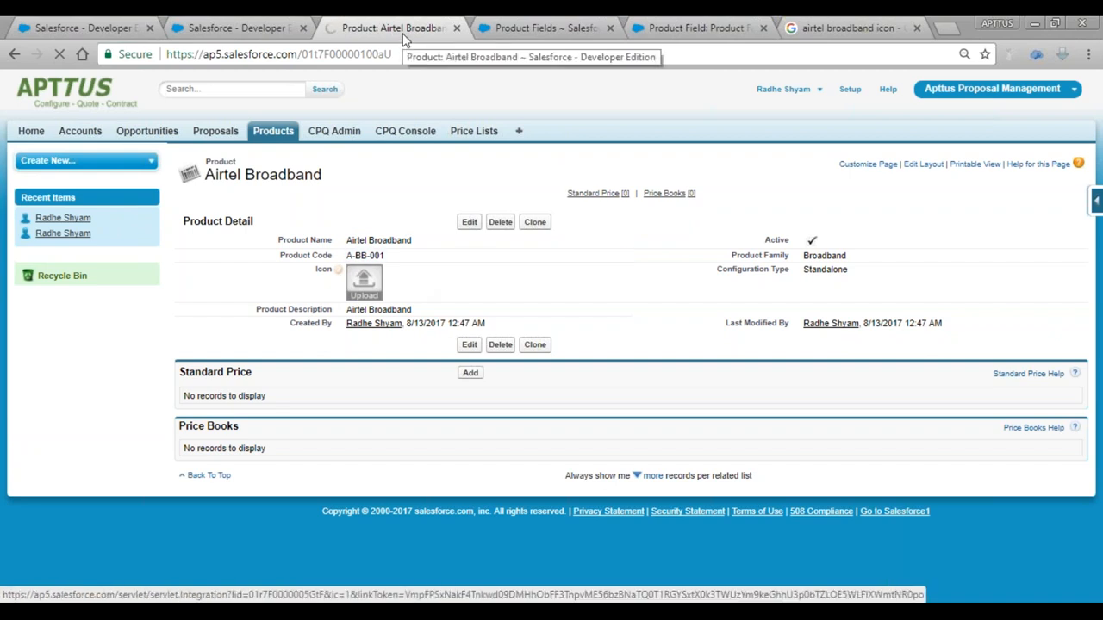
pyautogui.click(363, 282)
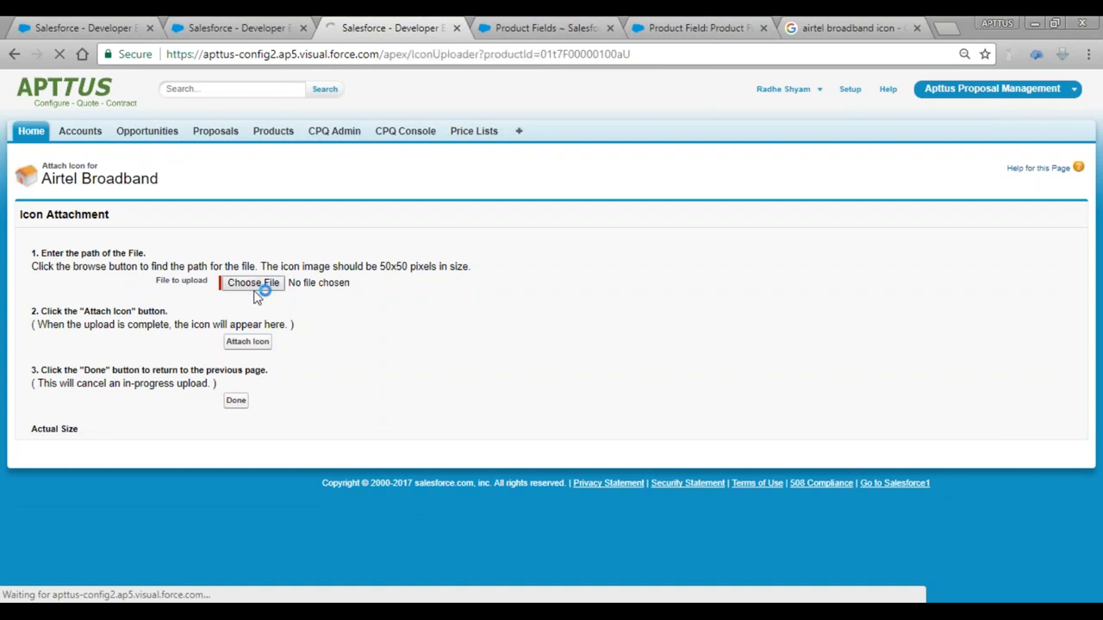
pyautogui.click(252, 282)
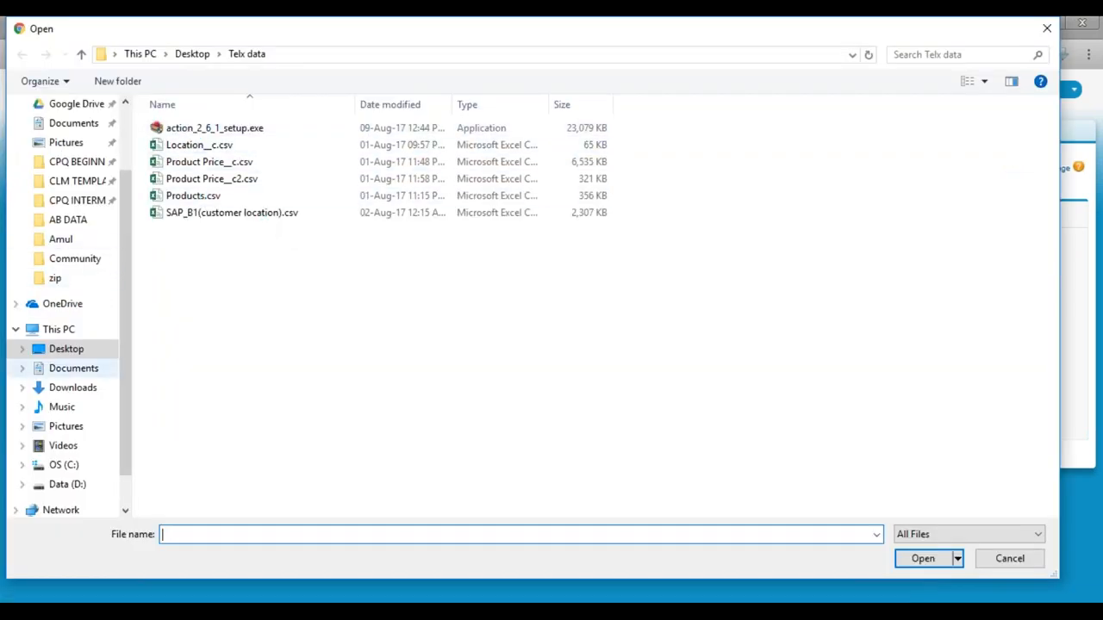
pyautogui.click(59, 329)
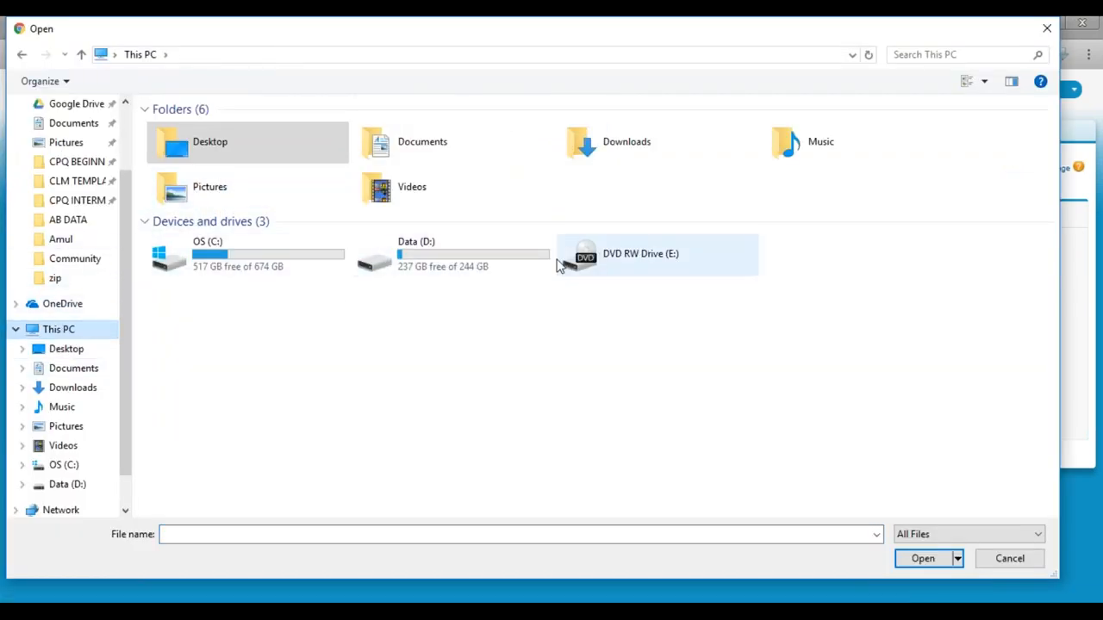
pyautogui.doubleClick(210, 141)
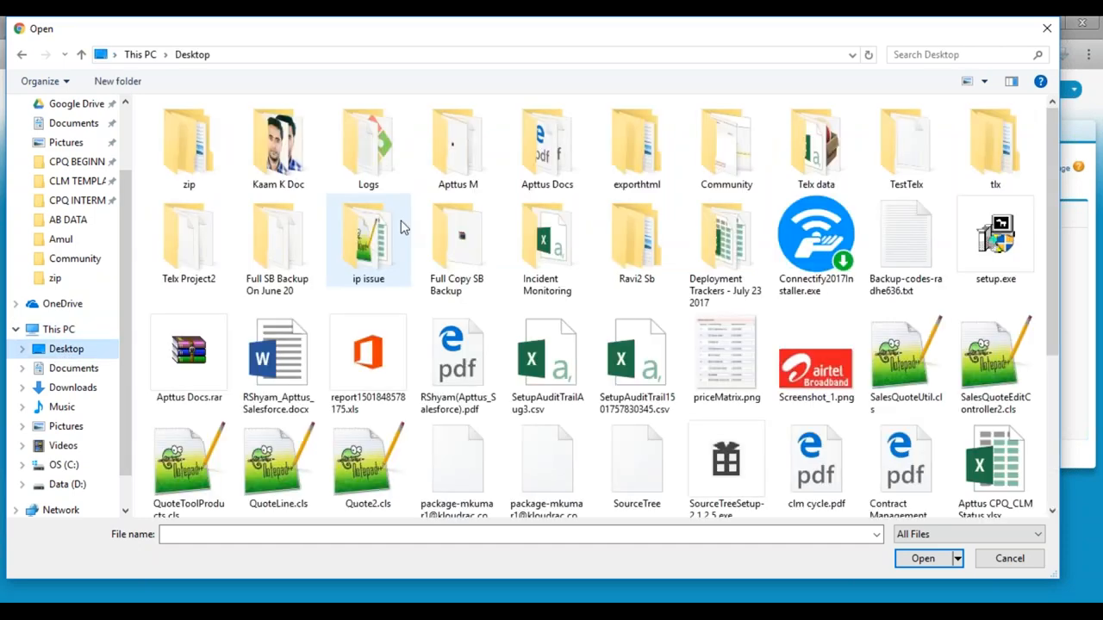
pyautogui.scroll(-3)
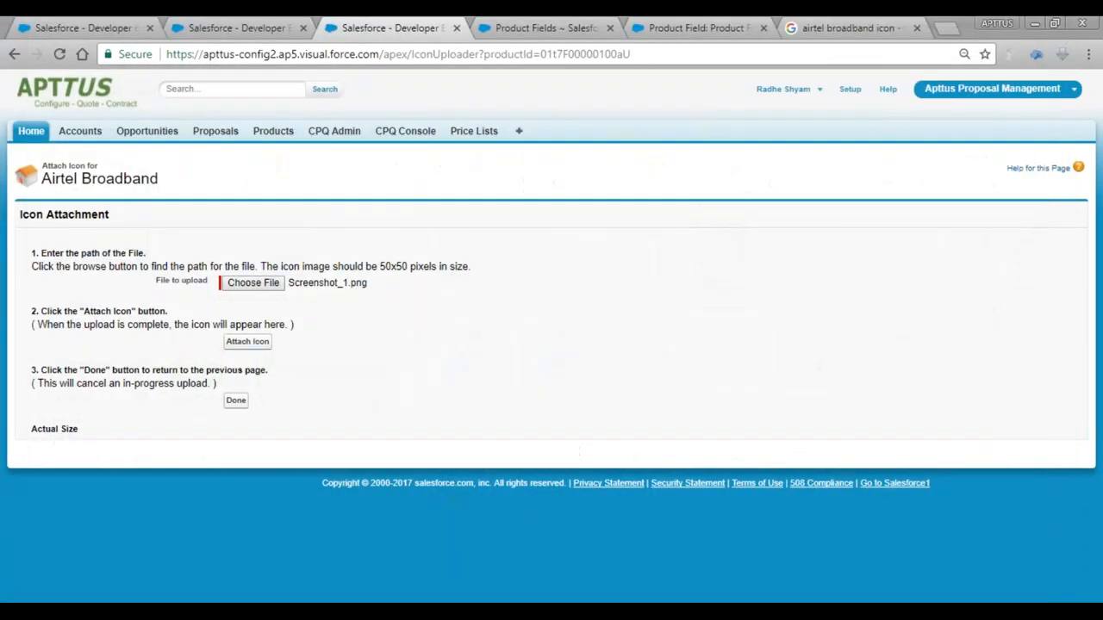
# Step: Attach Screenshot_1.png as the Airtel Broadband icon and return to the product record
pyautogui.click(248, 341)
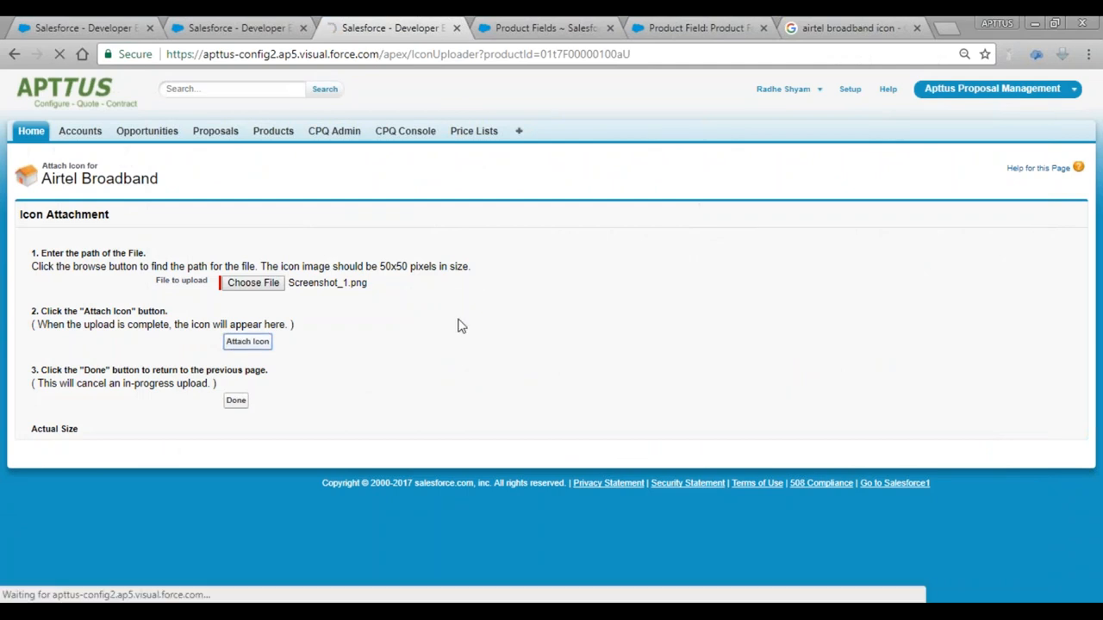
pyautogui.click(248, 341)
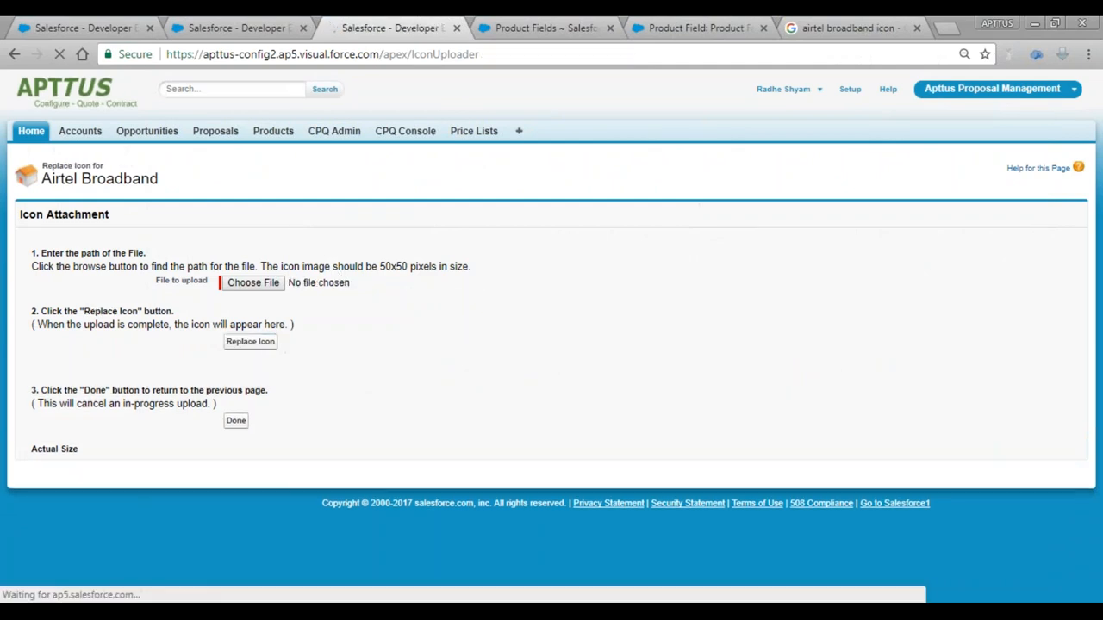
pyautogui.click(234, 420)
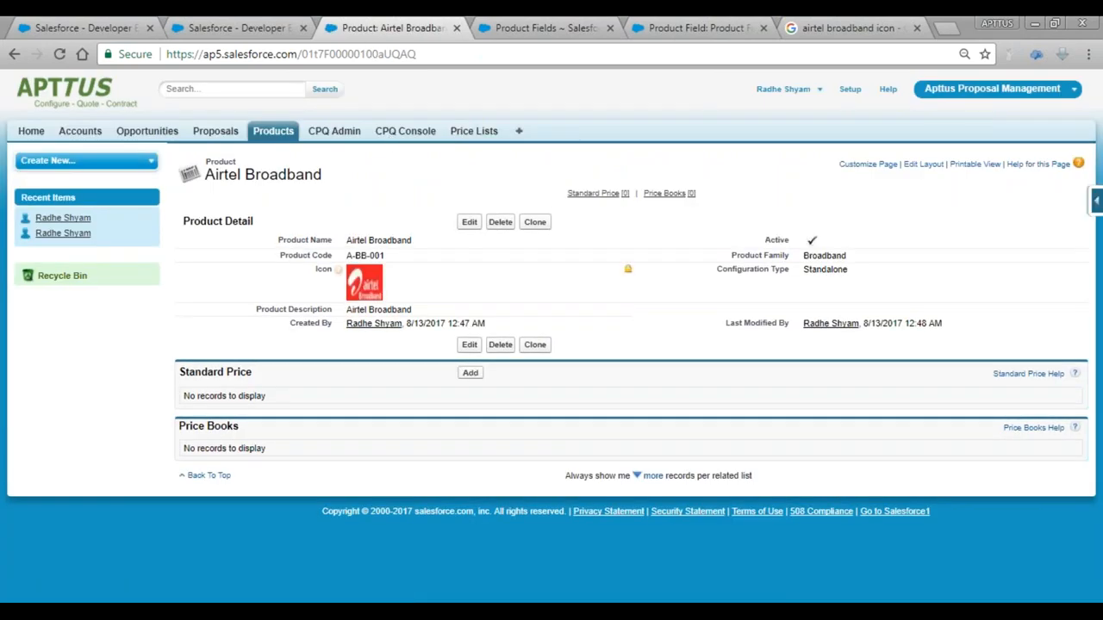
pyautogui.moveTo(1061, 227)
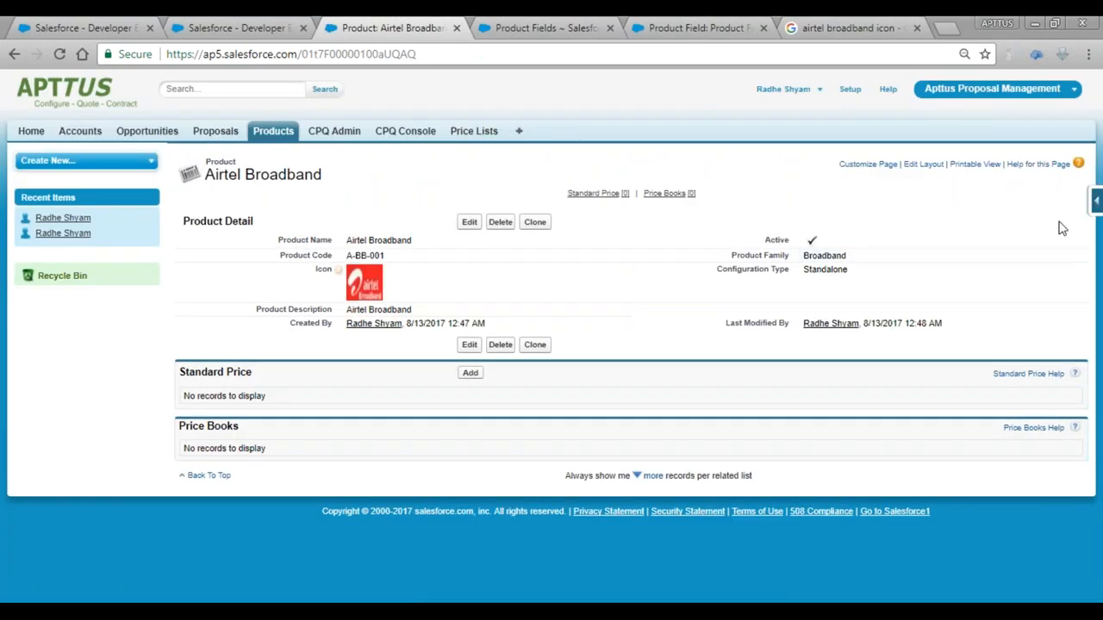
# Step: Inline-edit Configuration Type, review None/Standalone/Bundle/Option, and keep Standalone selected
pyautogui.doubleClick(824, 269)
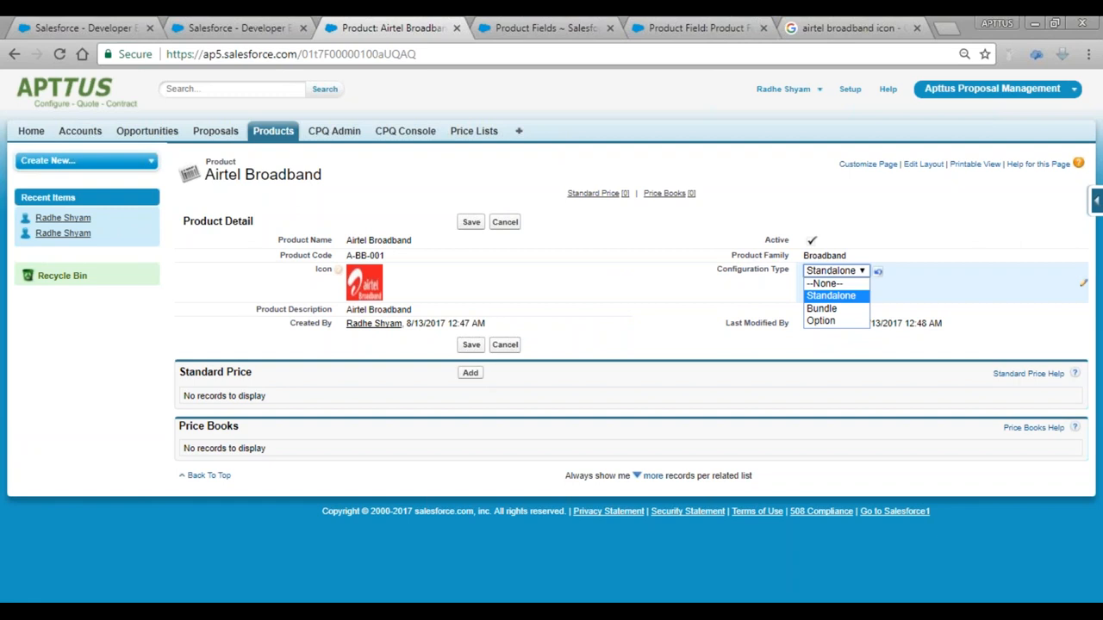
pyautogui.moveTo(852, 272)
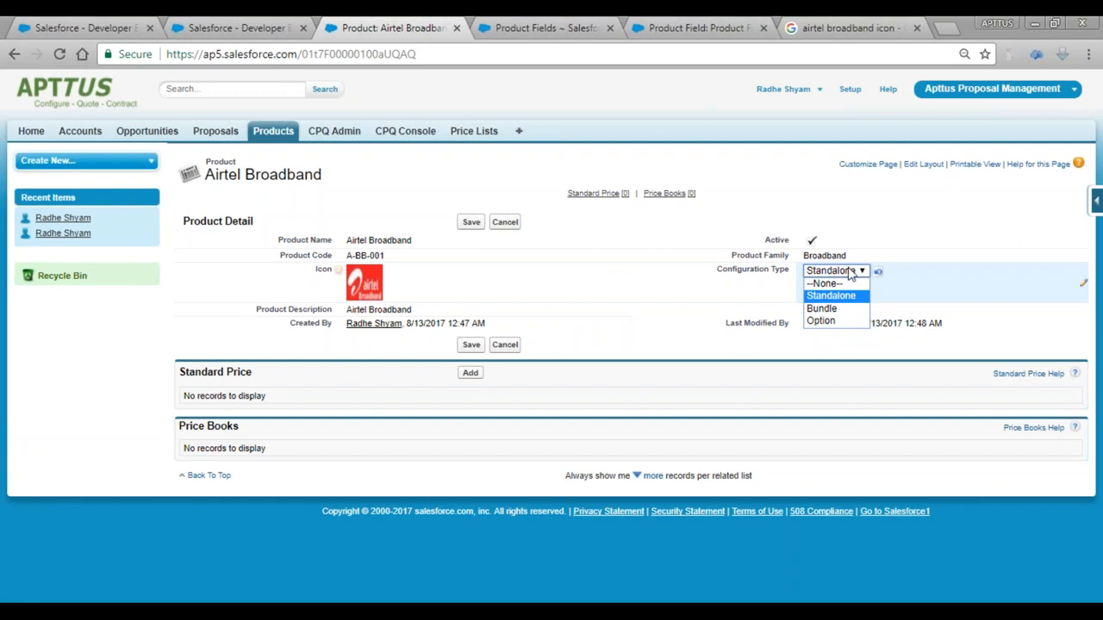
pyautogui.click(830, 294)
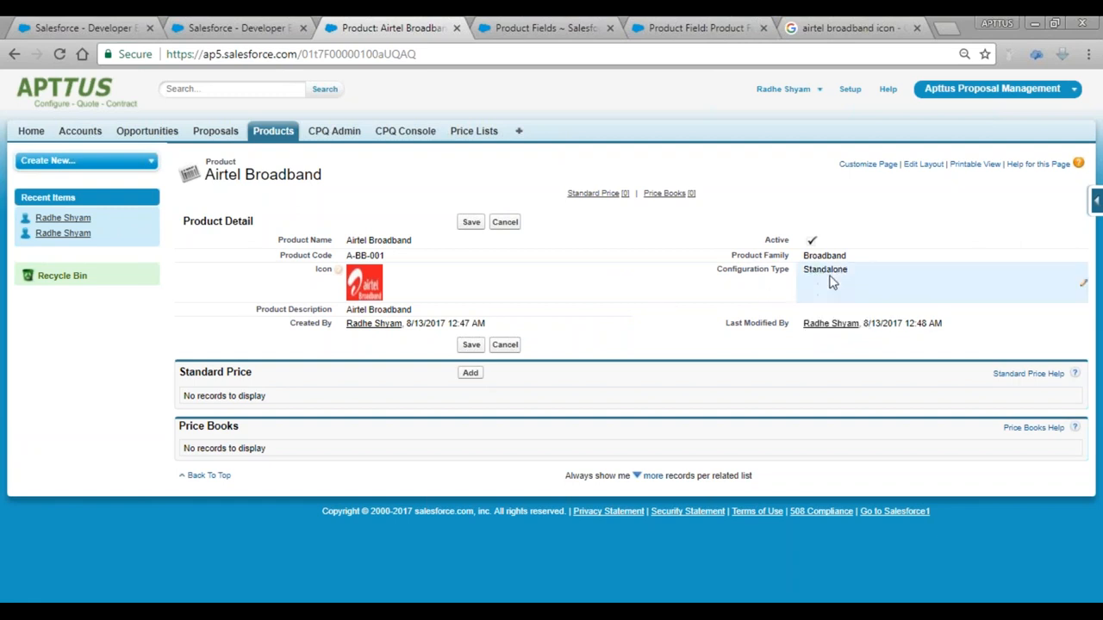
pyautogui.moveTo(803, 283)
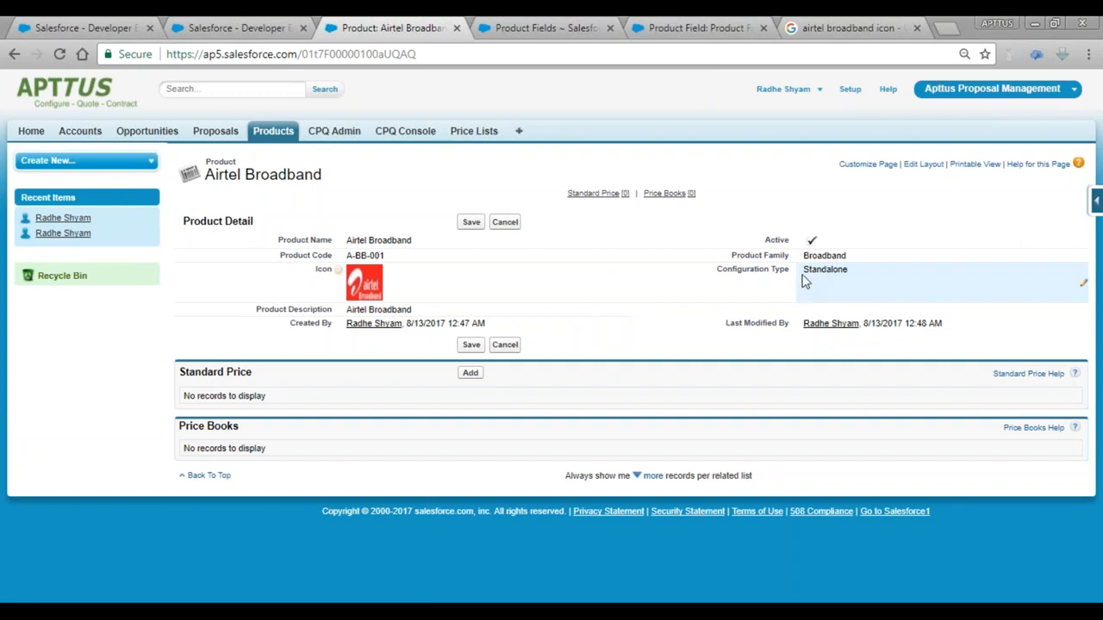
pyautogui.click(824, 268)
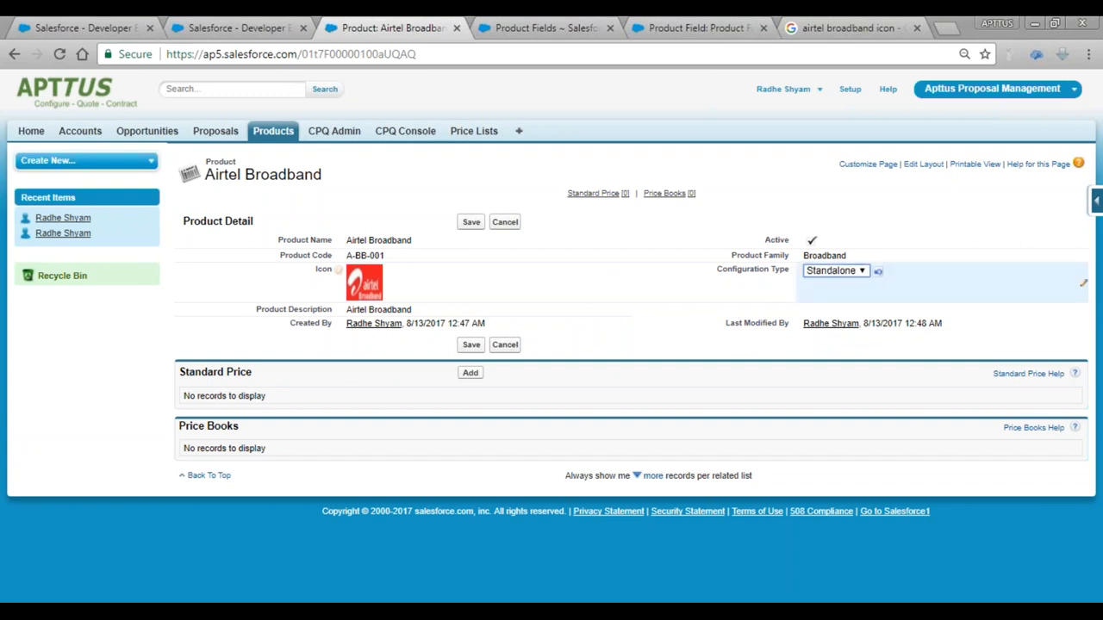
pyautogui.click(834, 270)
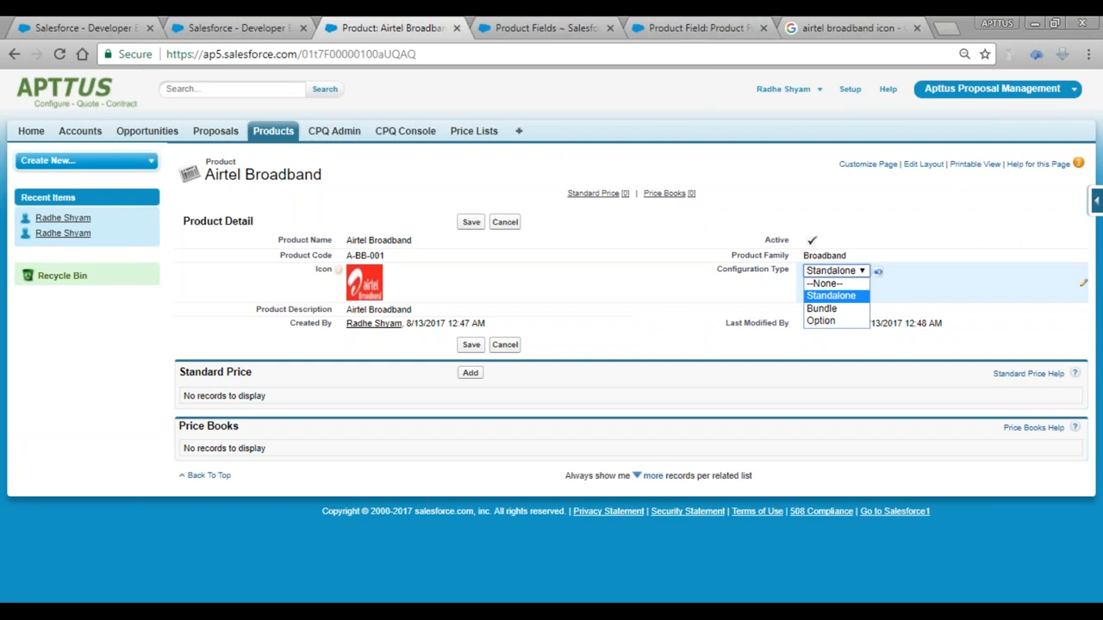
pyautogui.click(831, 297)
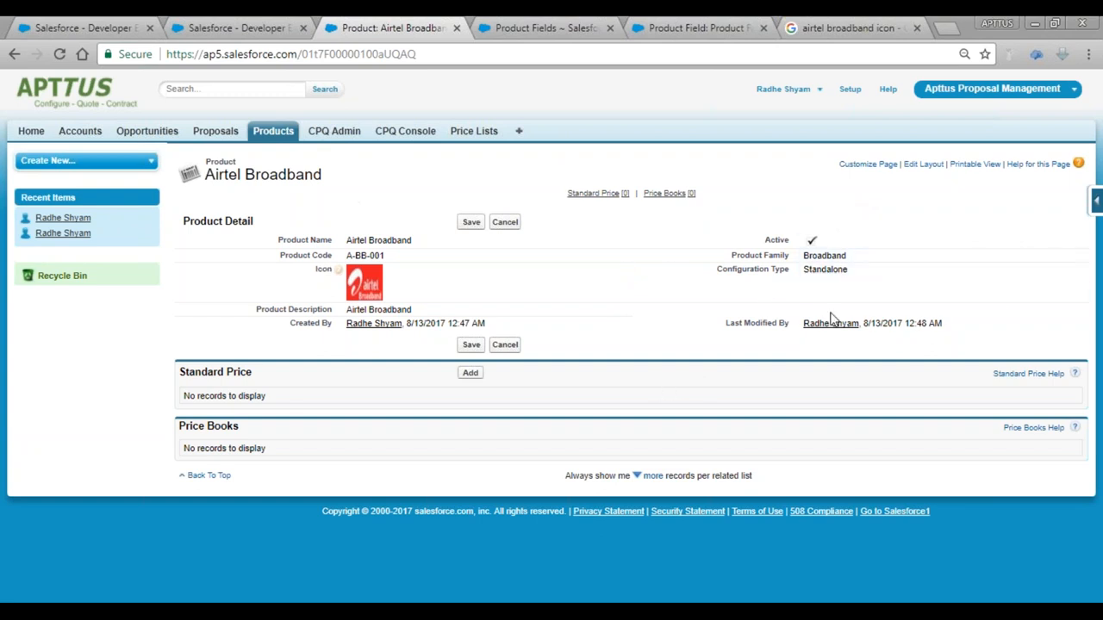
pyautogui.moveTo(889, 282)
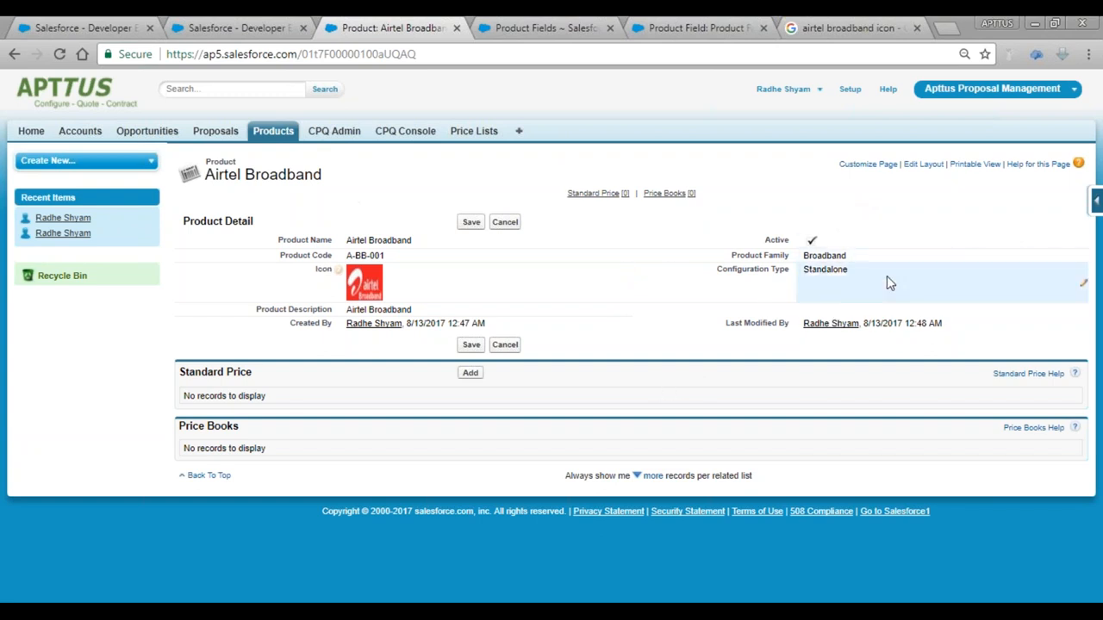
pyautogui.moveTo(989, 459)
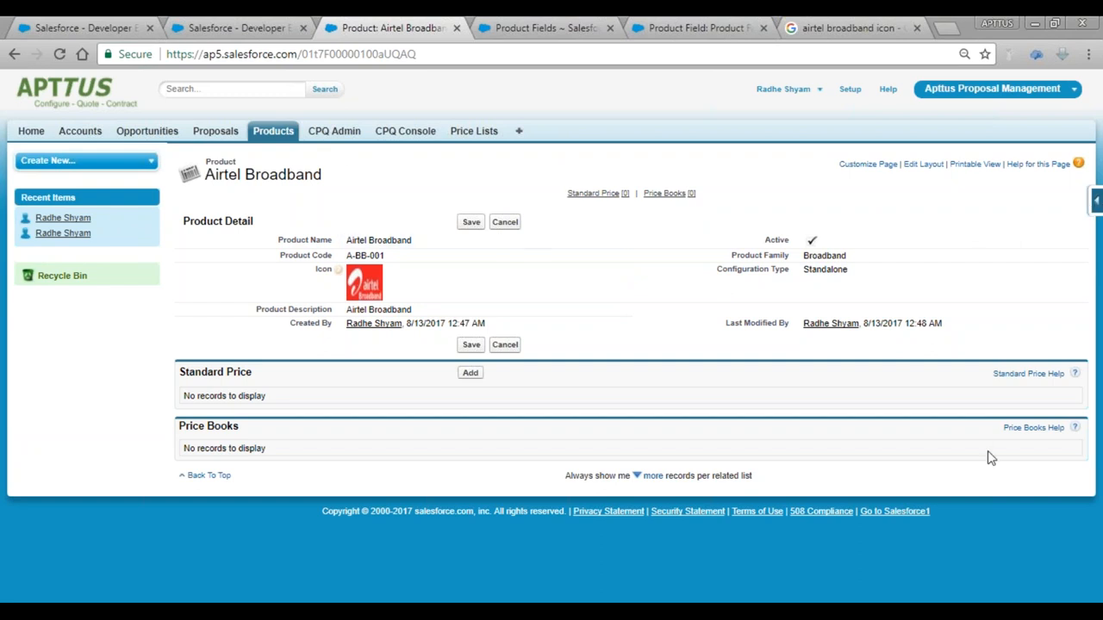
pyautogui.moveTo(229, 200)
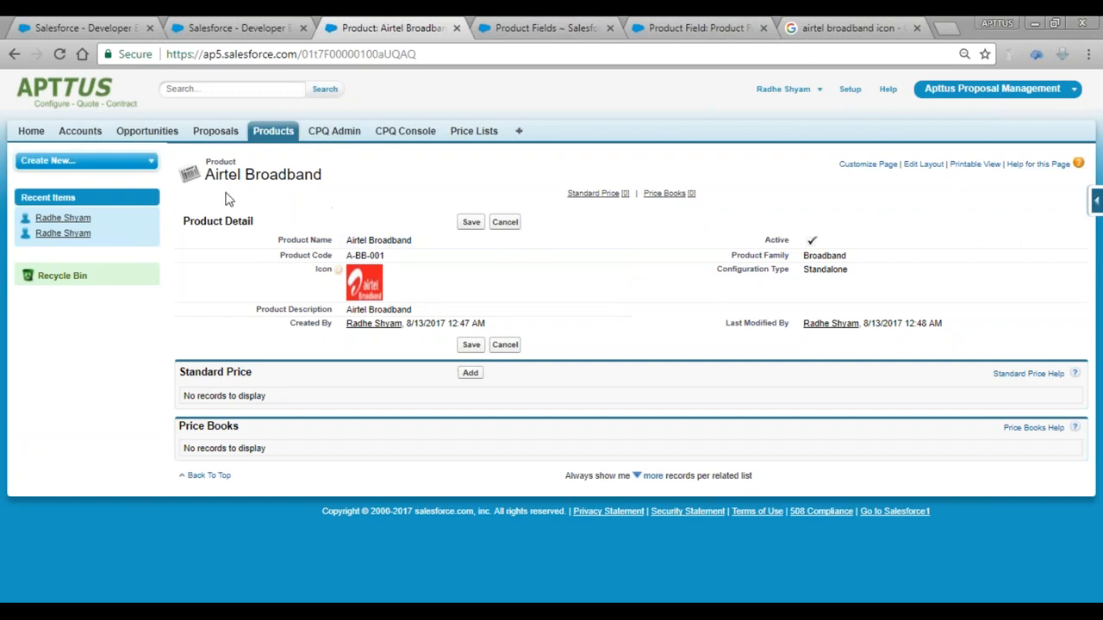
pyautogui.moveTo(179, 372)
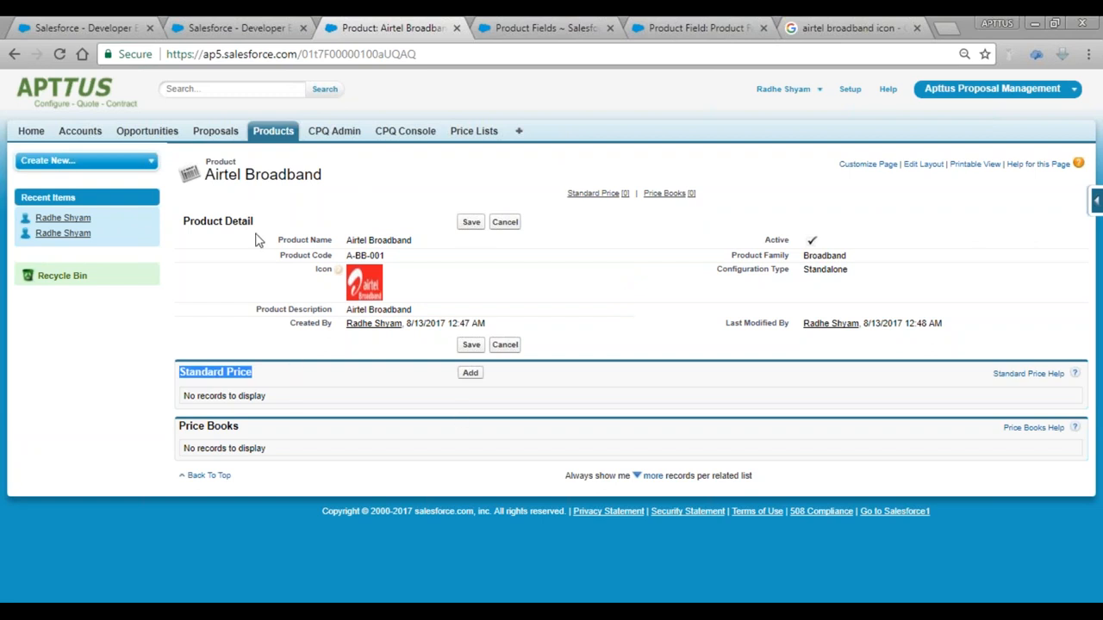
pyautogui.moveTo(1075, 369)
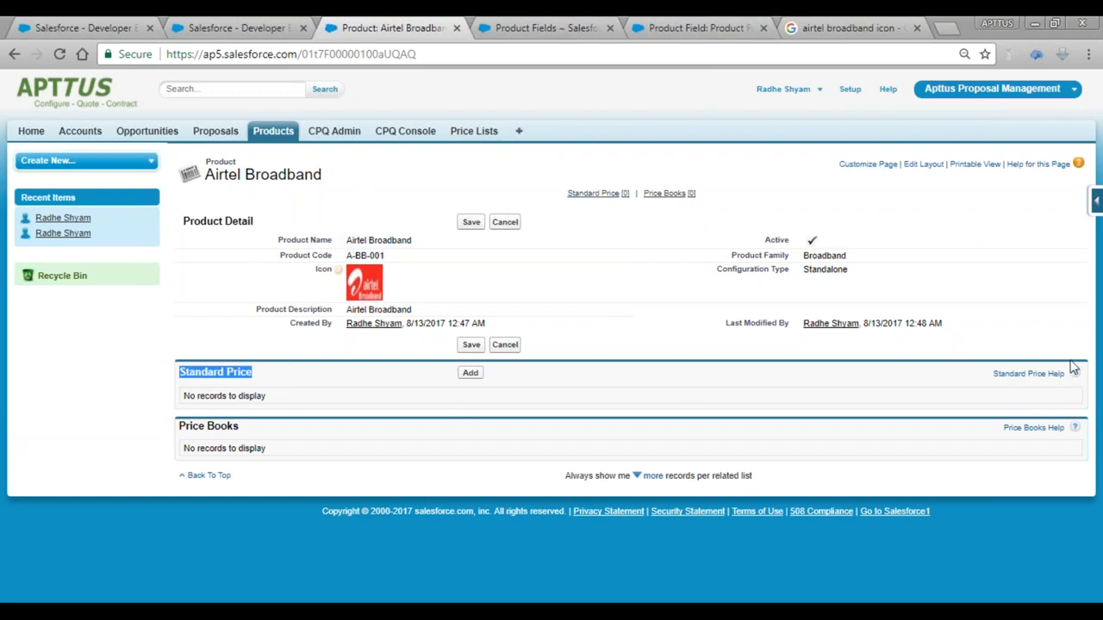